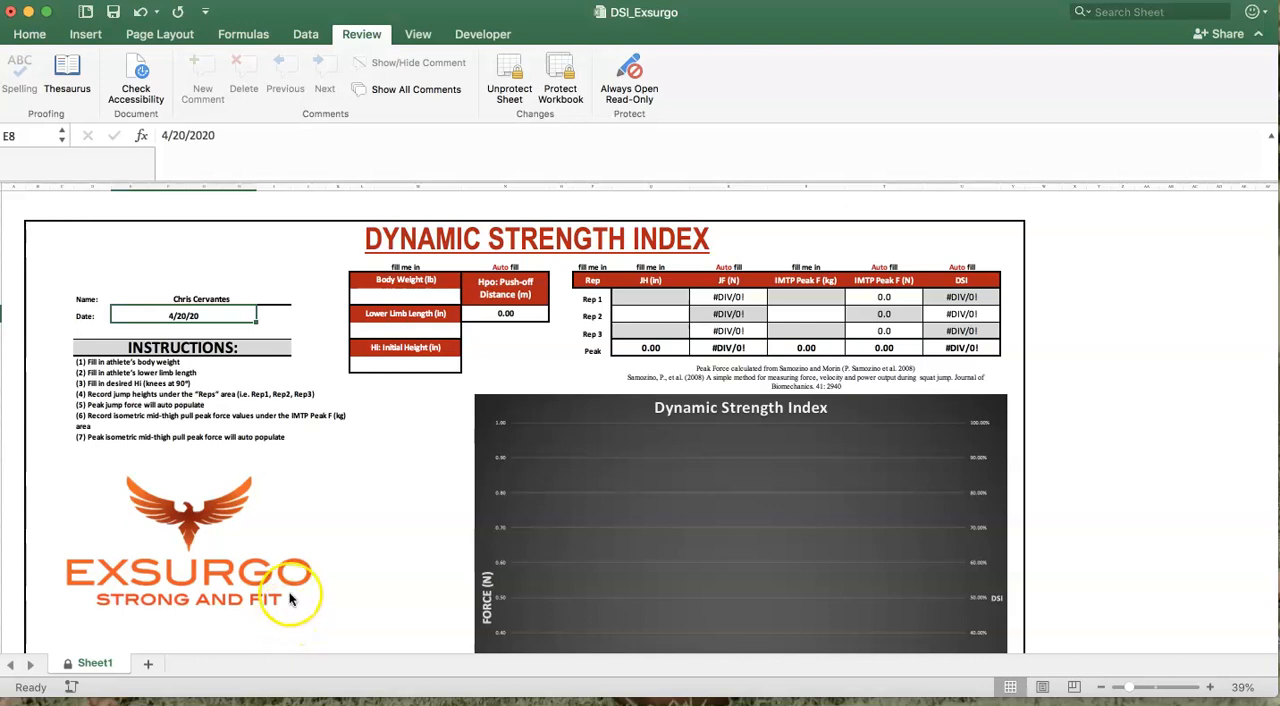
mouse_move(245, 395)
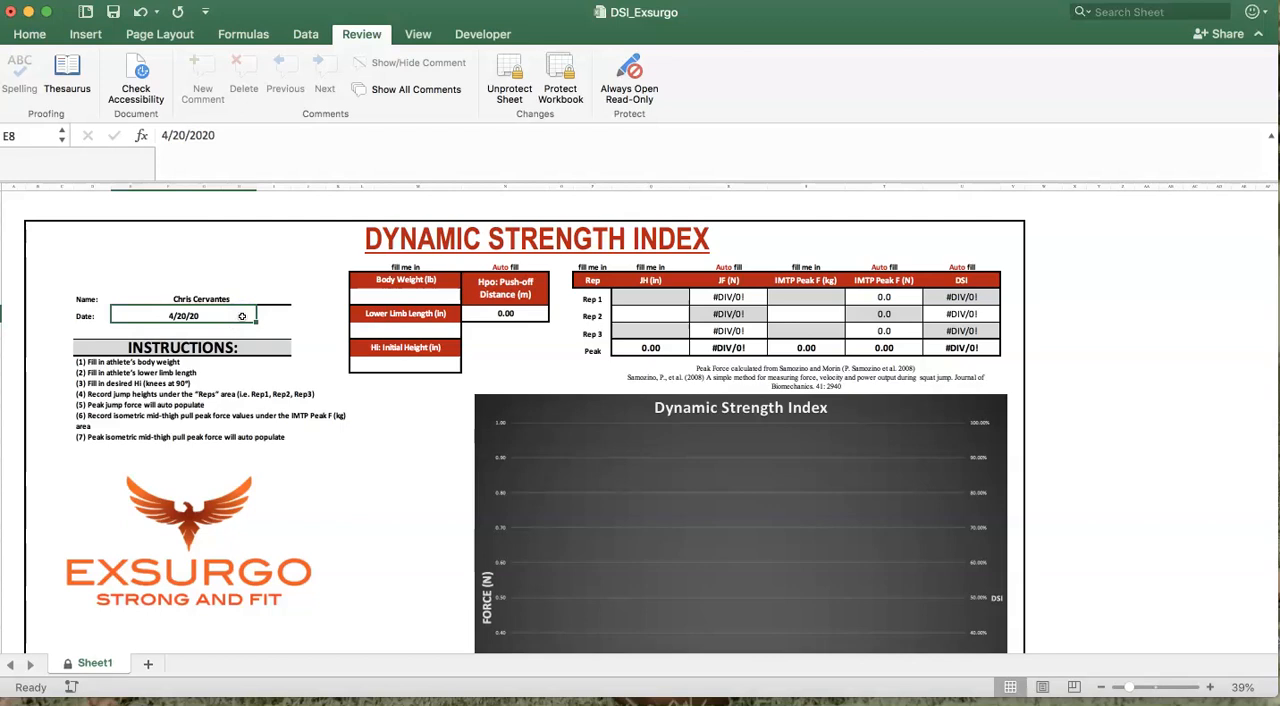
Bring up the Sheet1 tab's context menu to rename it
right_click(94, 662)
text(Cervantes 4.20.20)
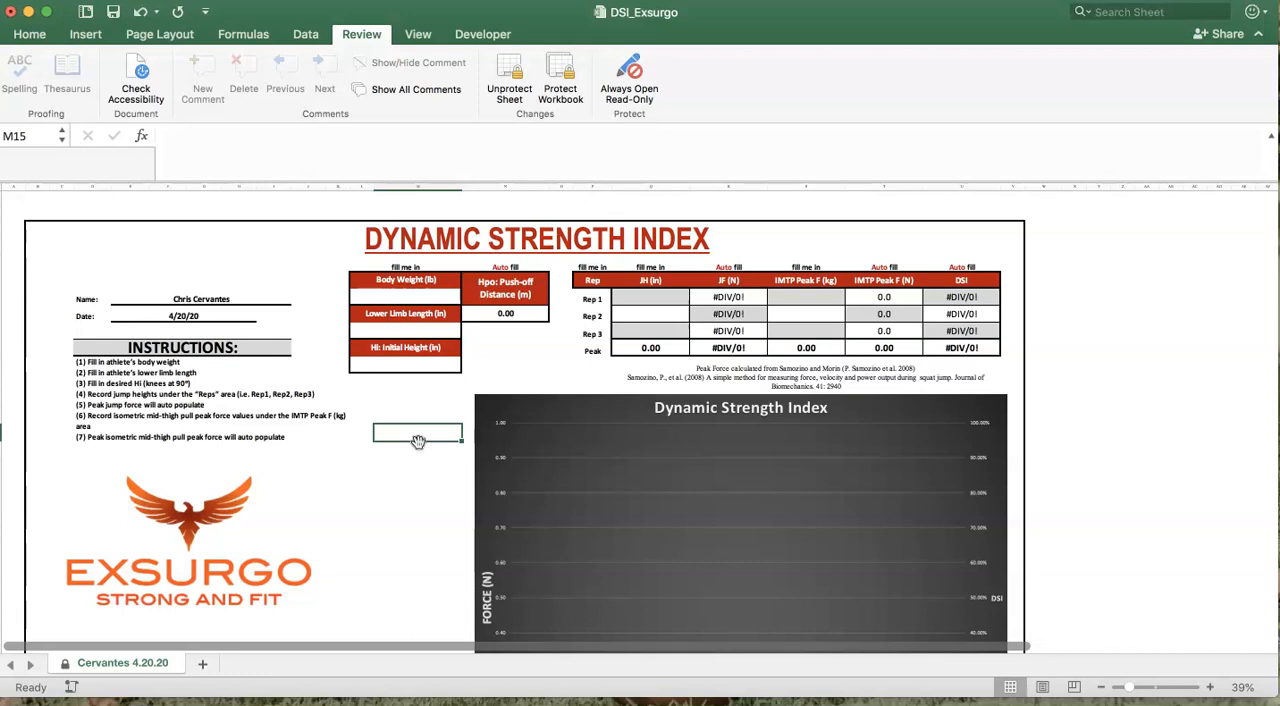
mouse_move(419, 443)
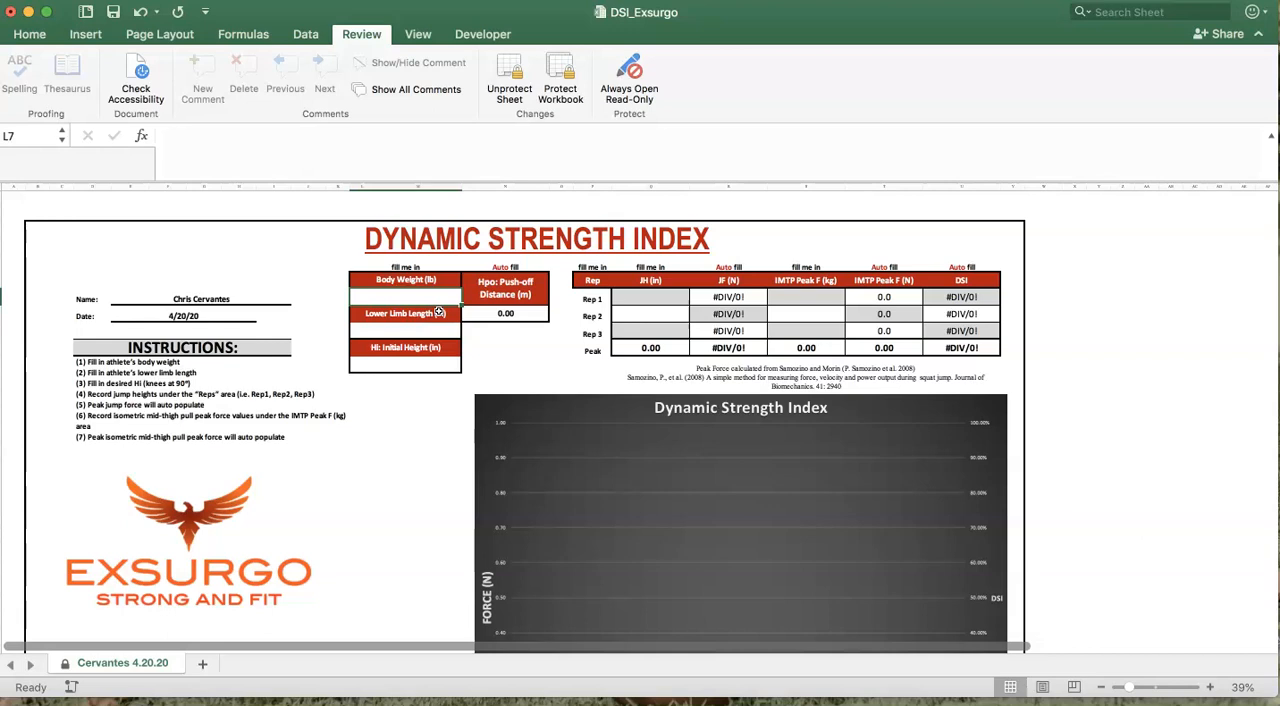
Enter 207.5 as the body weight and select the Lower Limb Length cell
text(2)
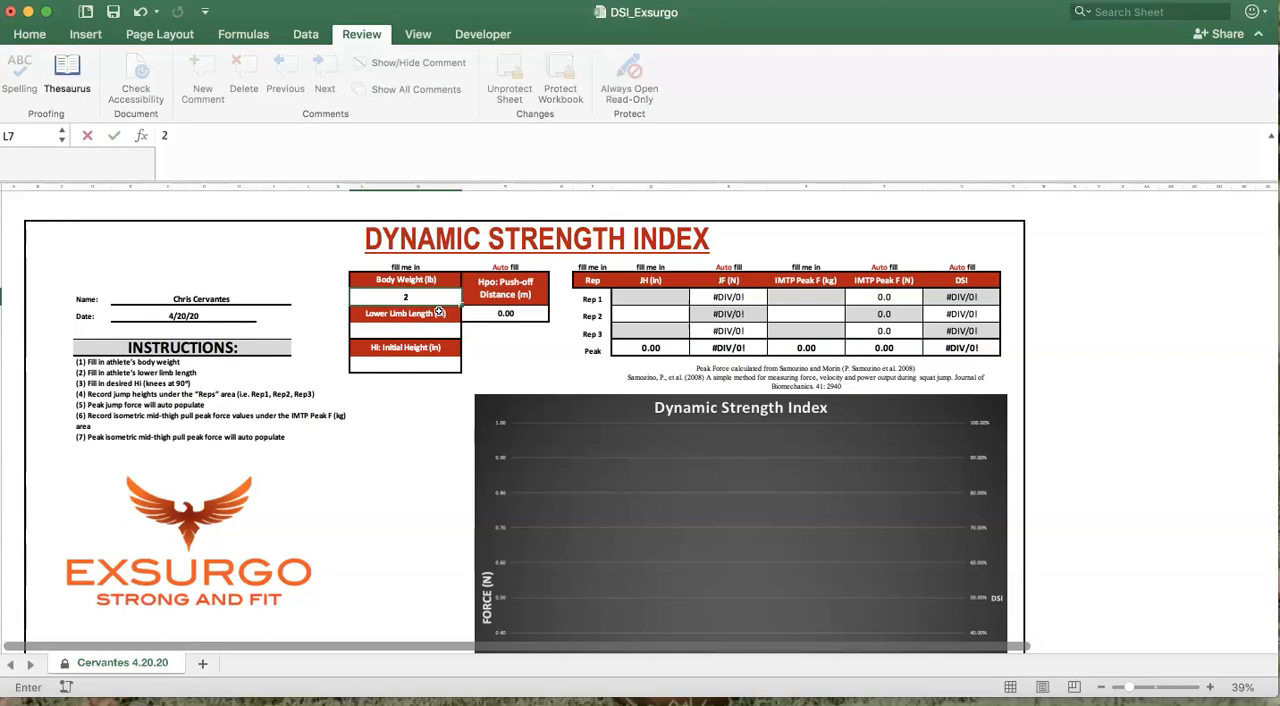
text(0)
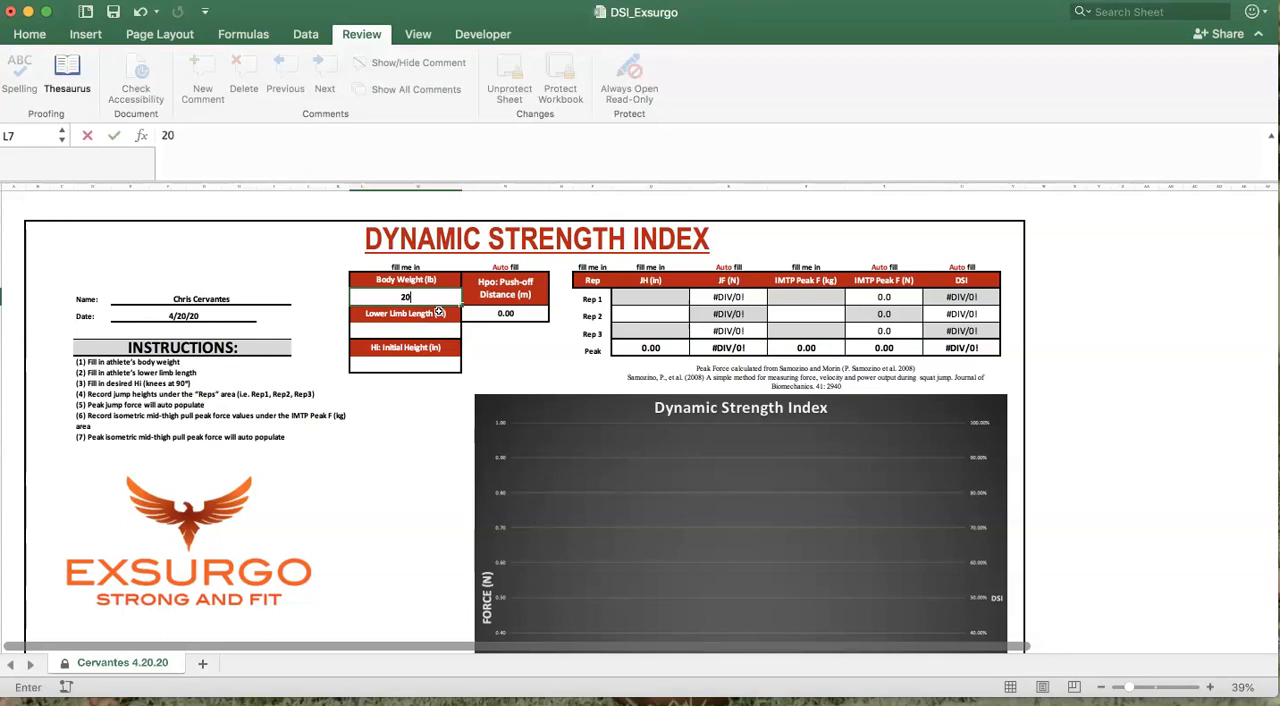
key(Return)
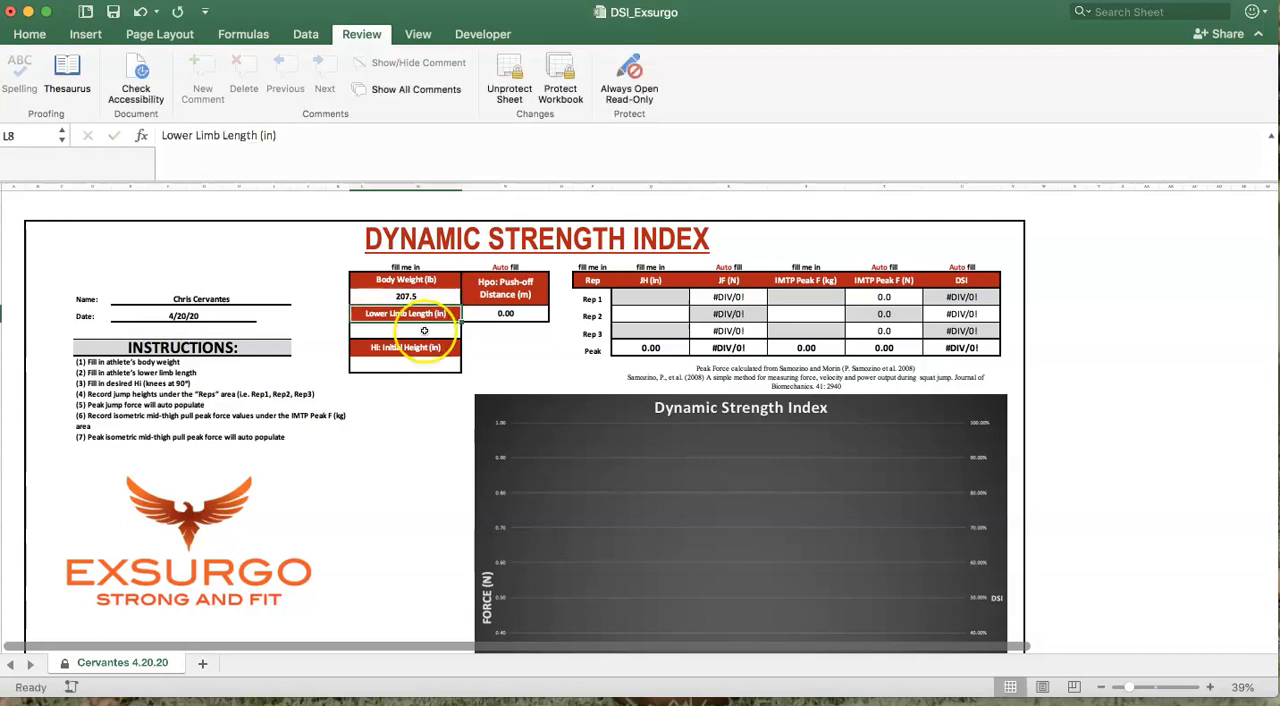
click(538, 343)
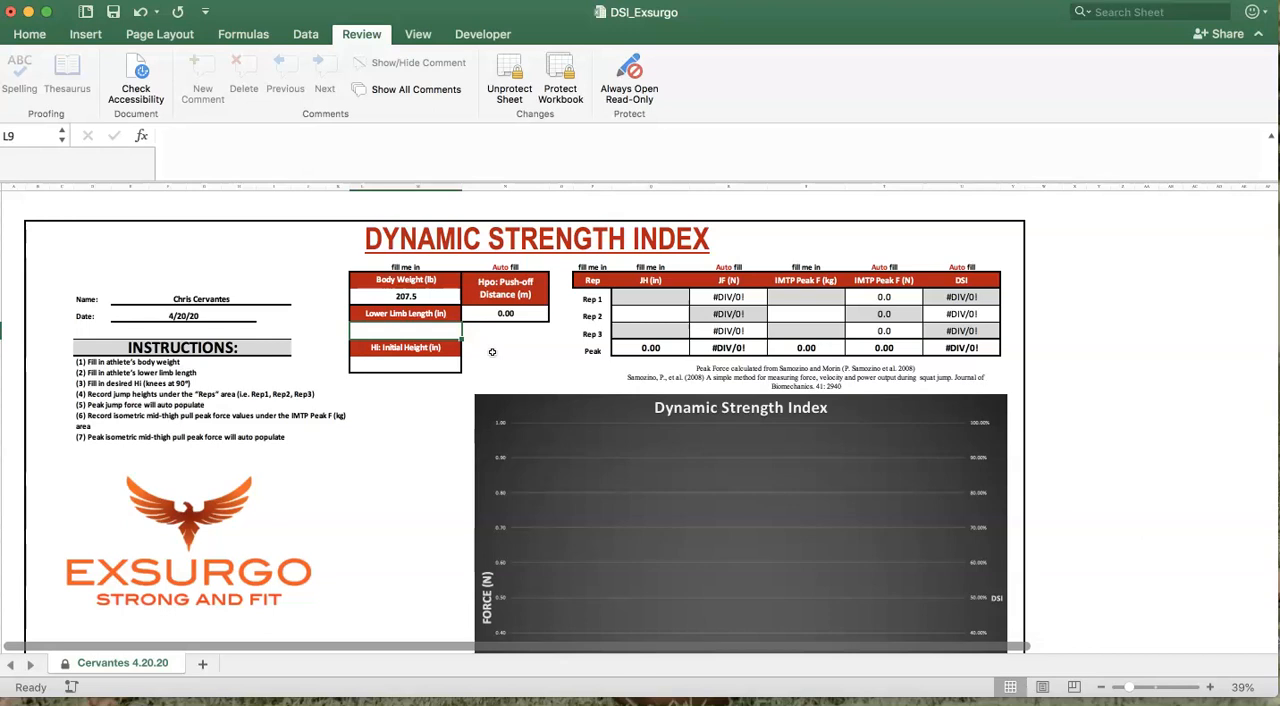
mouse_move(578, 415)
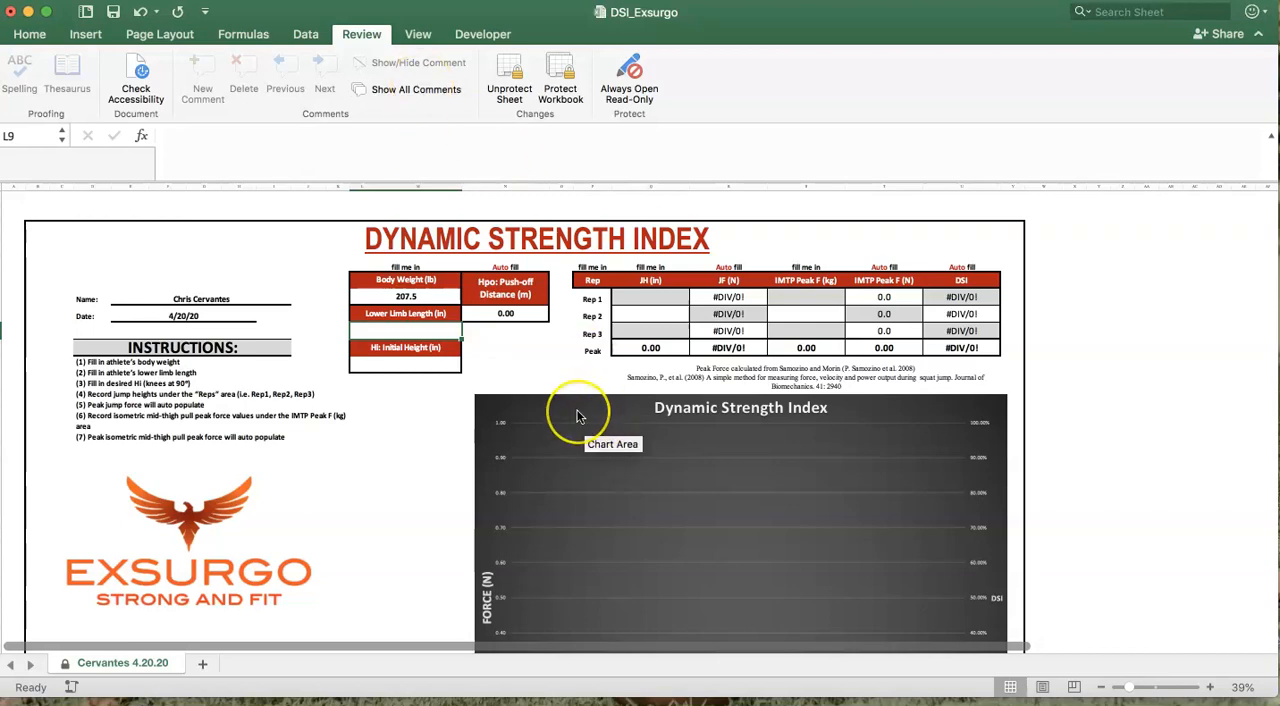
scroll(down, 3)
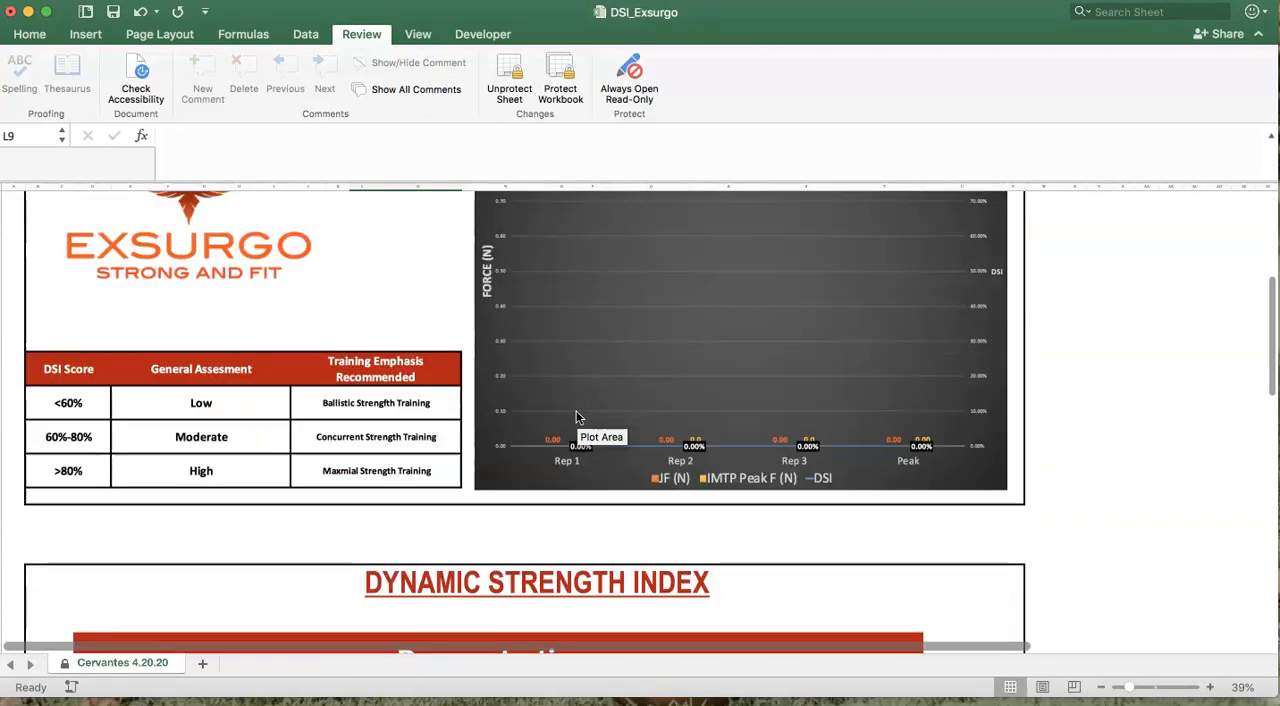
scroll(down, 3)
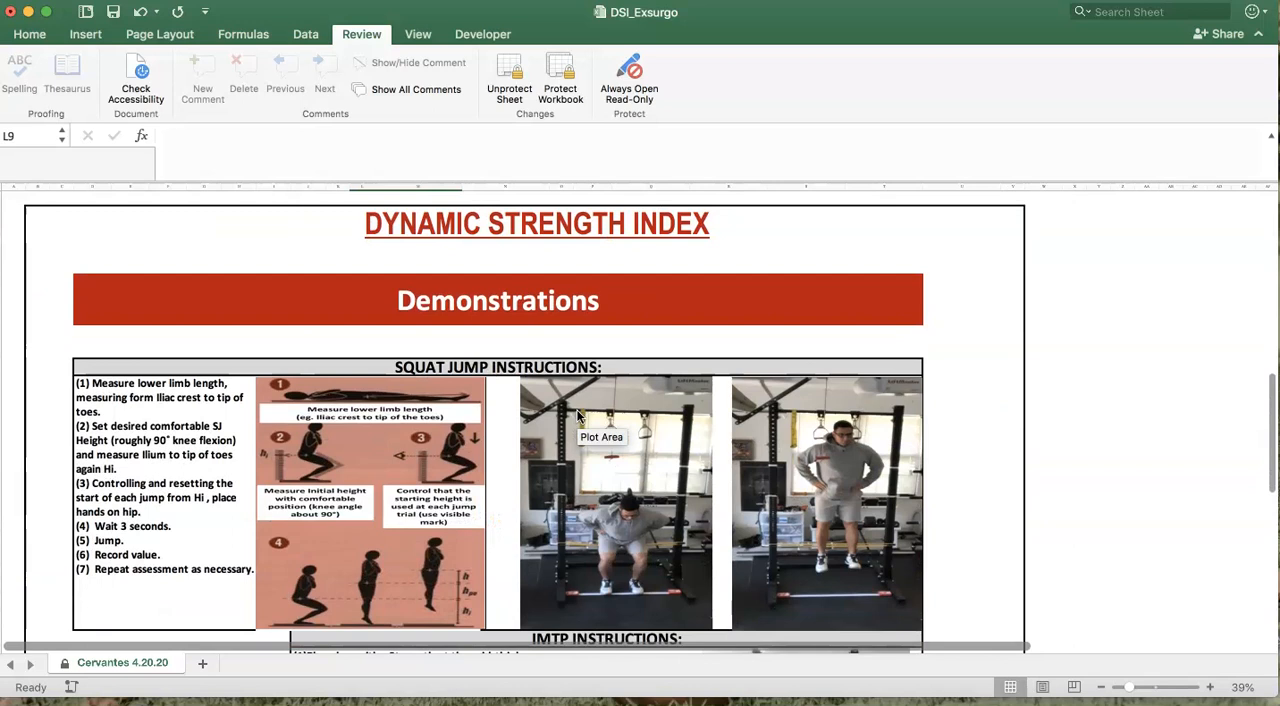
mouse_move(976, 431)
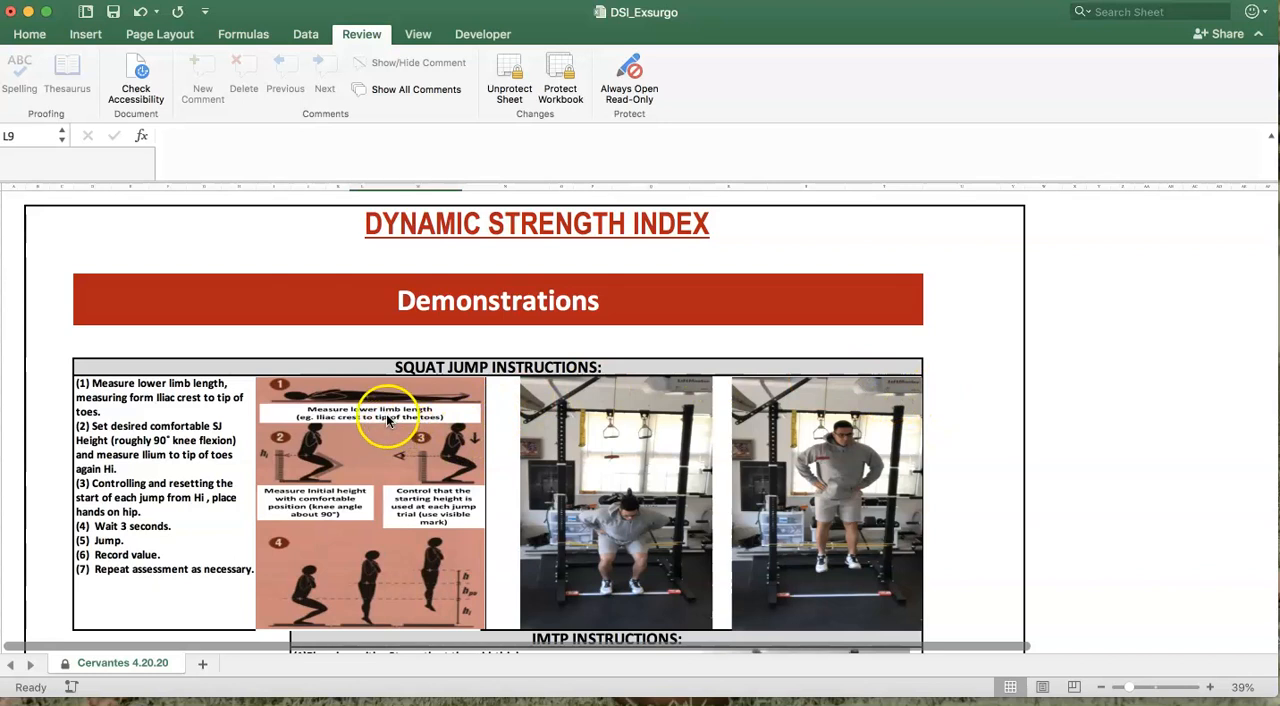
mouse_move(380, 417)
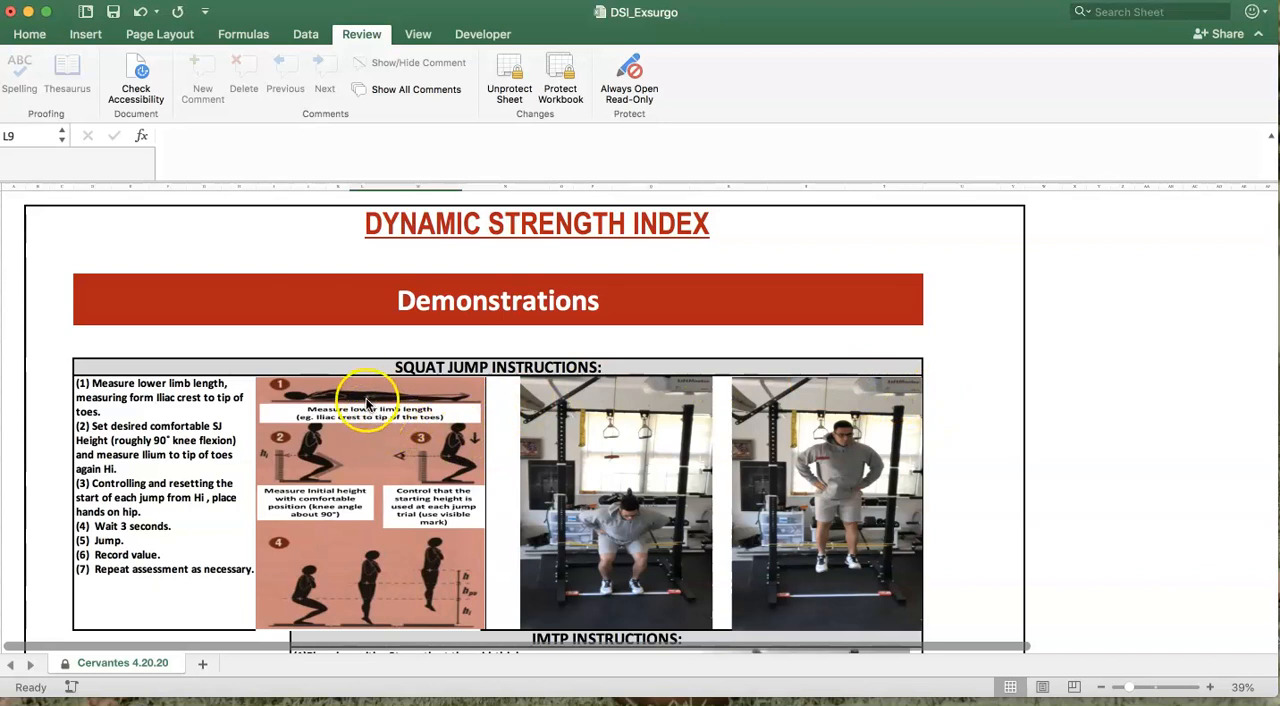
mouse_move(450, 400)
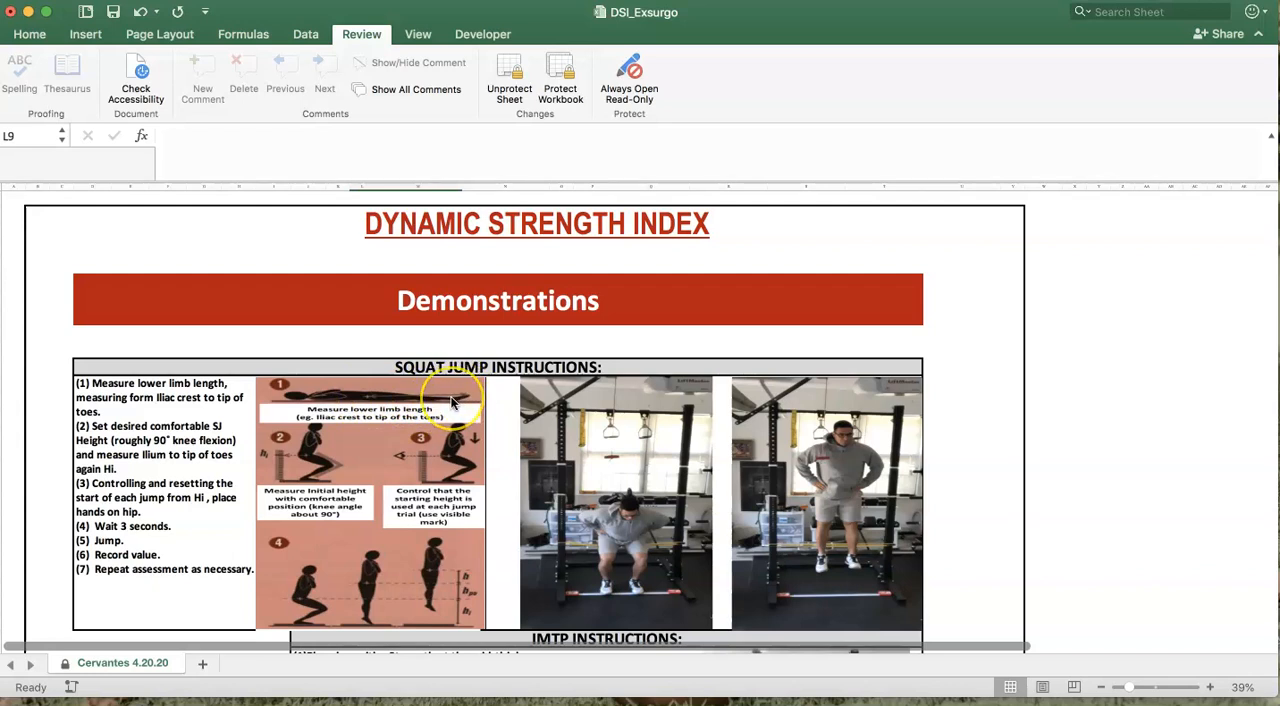
mouse_move(450, 400)
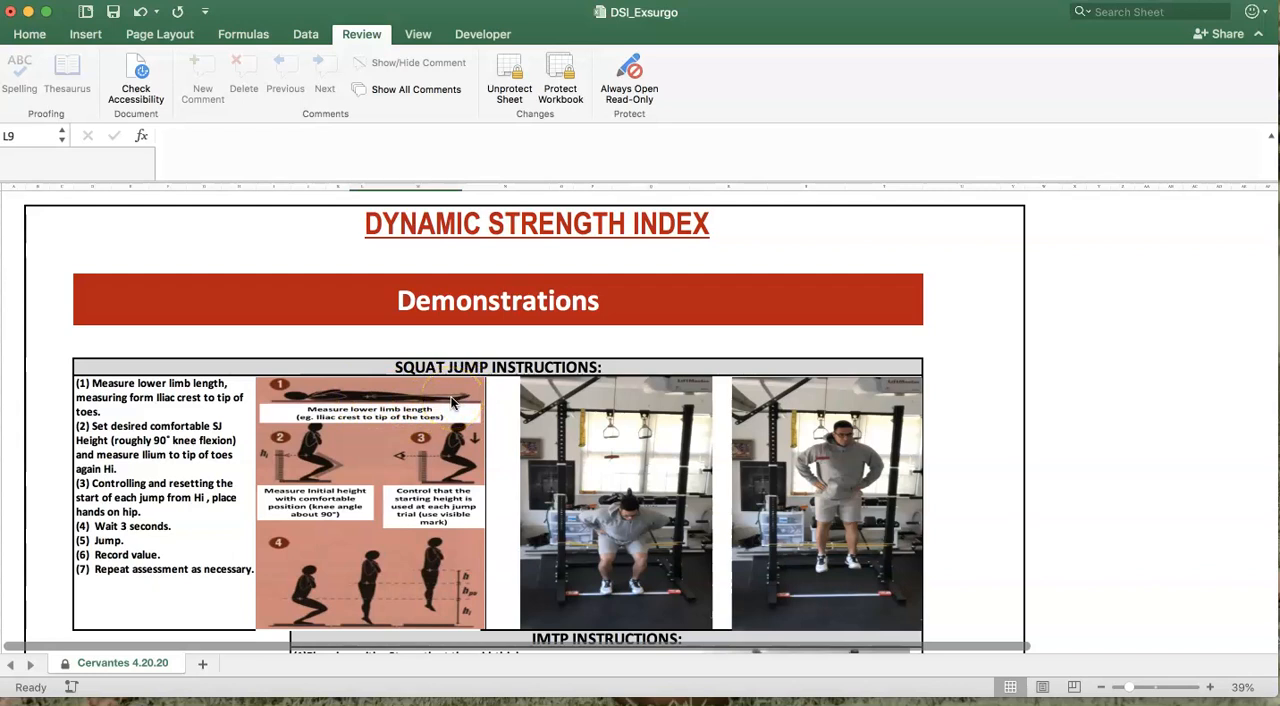
mouse_move(437, 407)
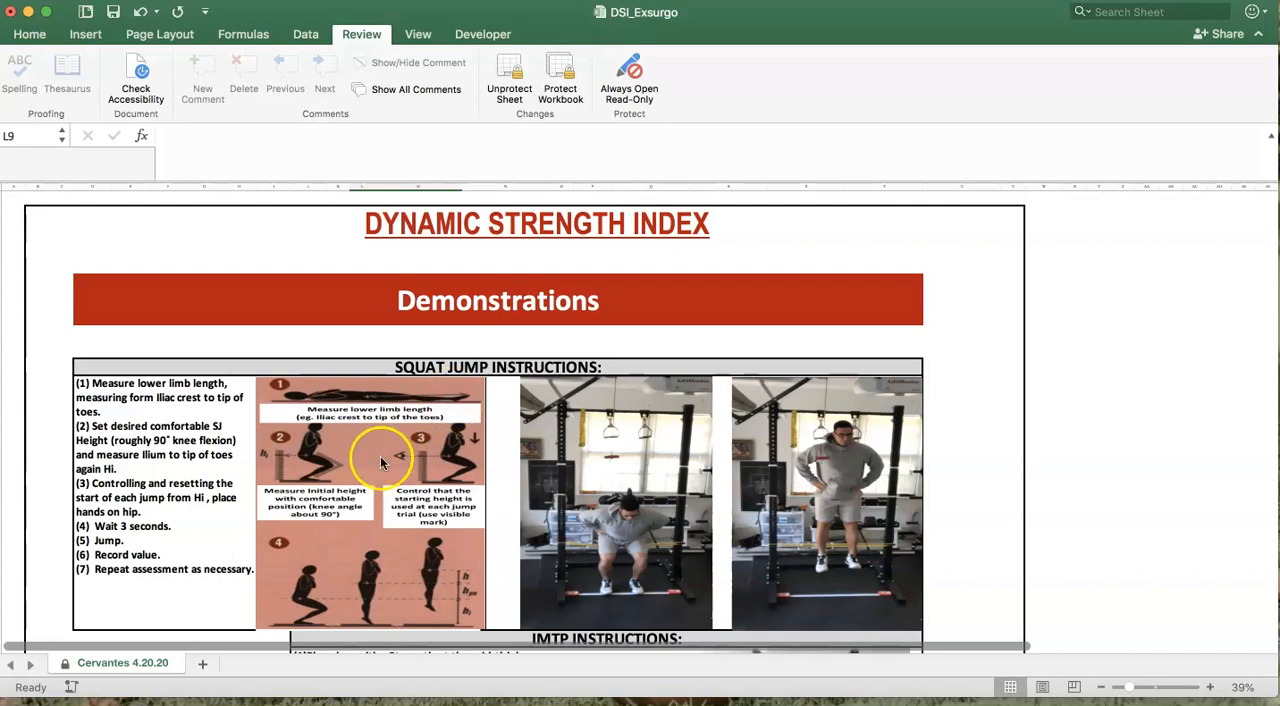
mouse_move(388, 455)
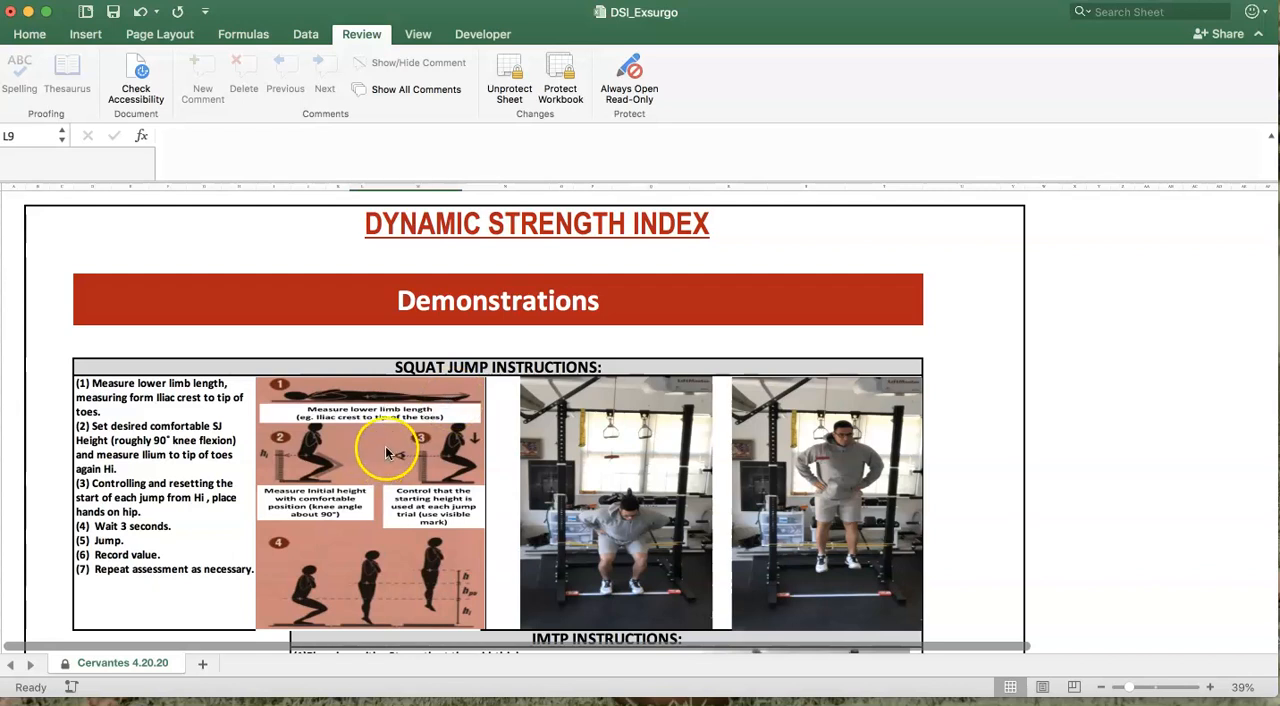
mouse_move(390, 448)
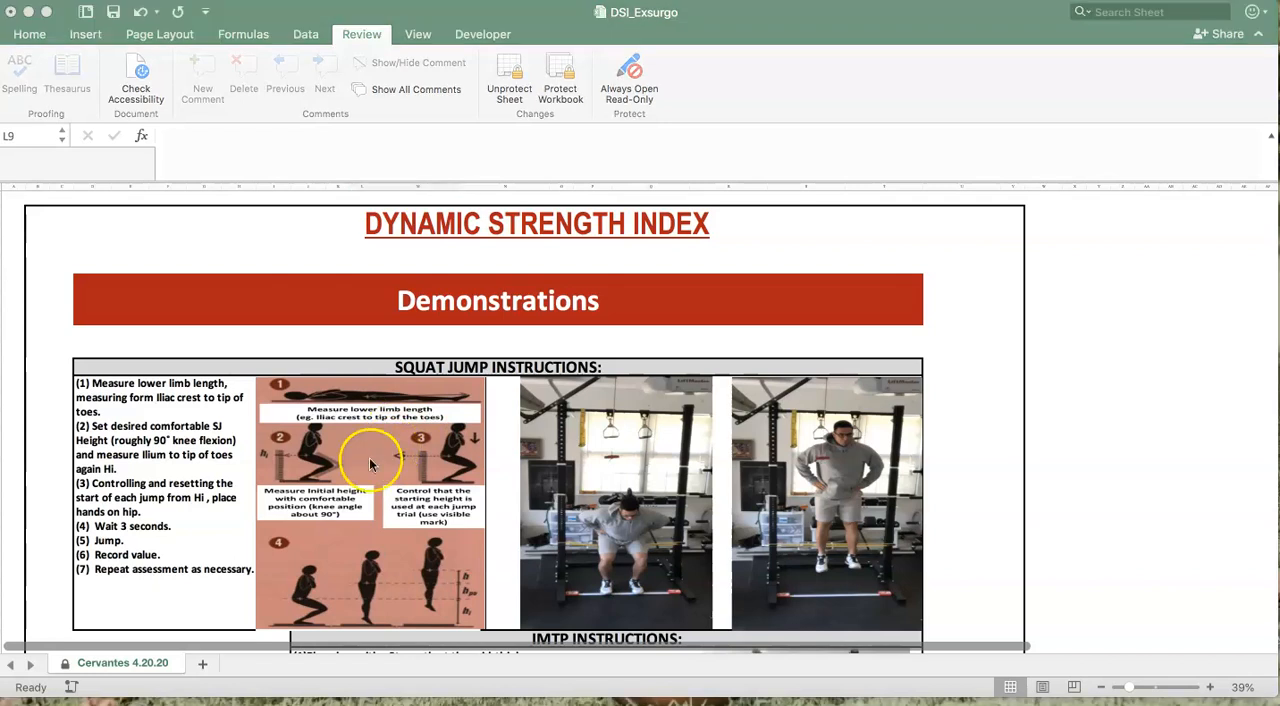
mouse_move(308, 448)
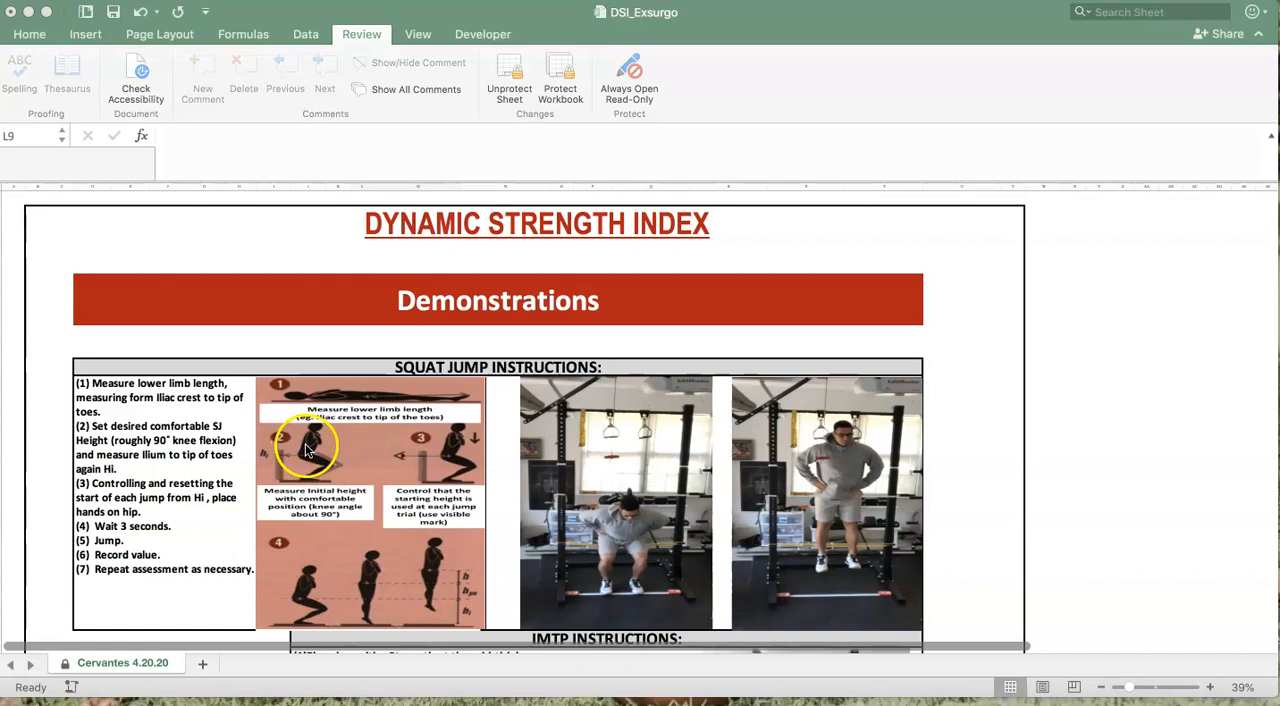
mouse_move(378, 451)
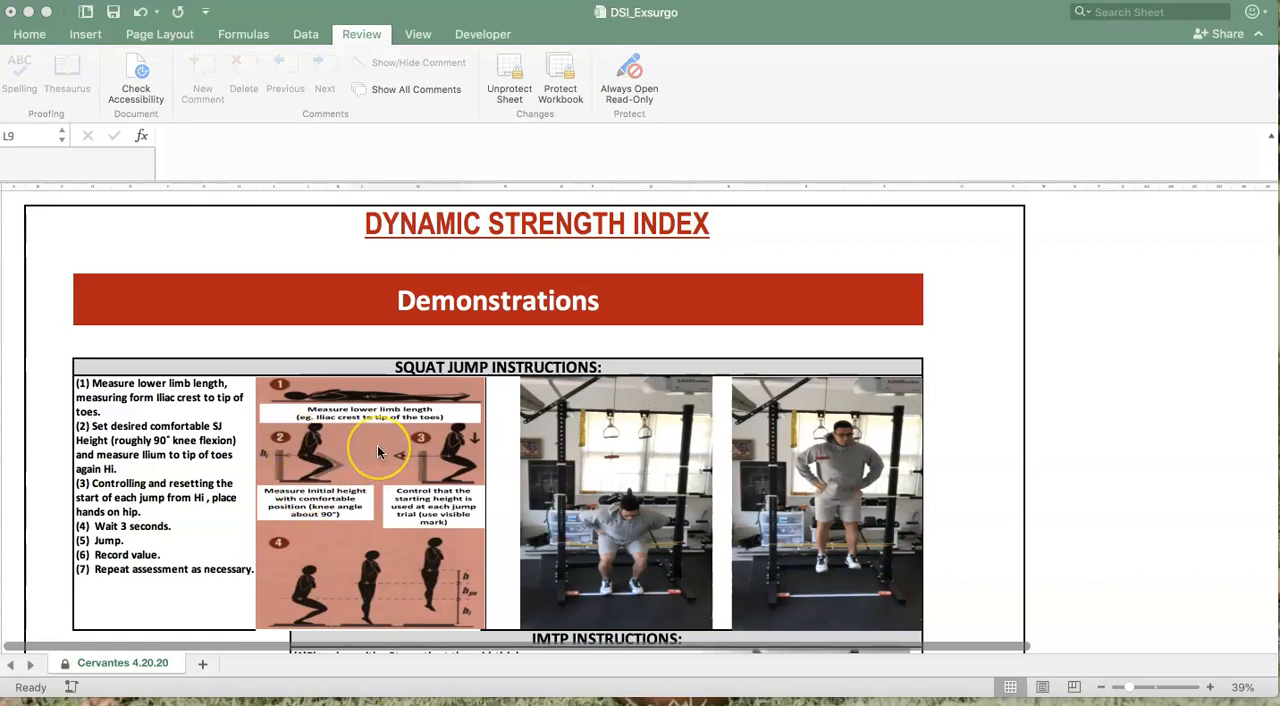
scroll(up, 3)
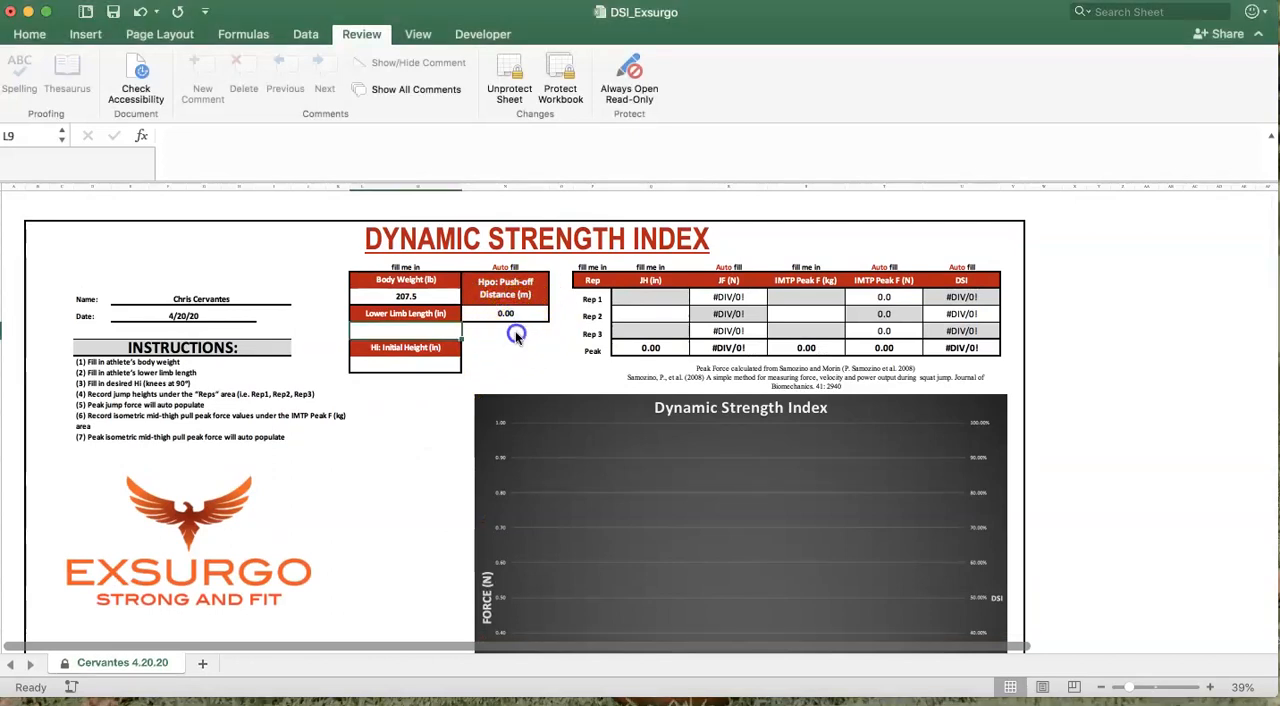
mouse_move(512, 333)
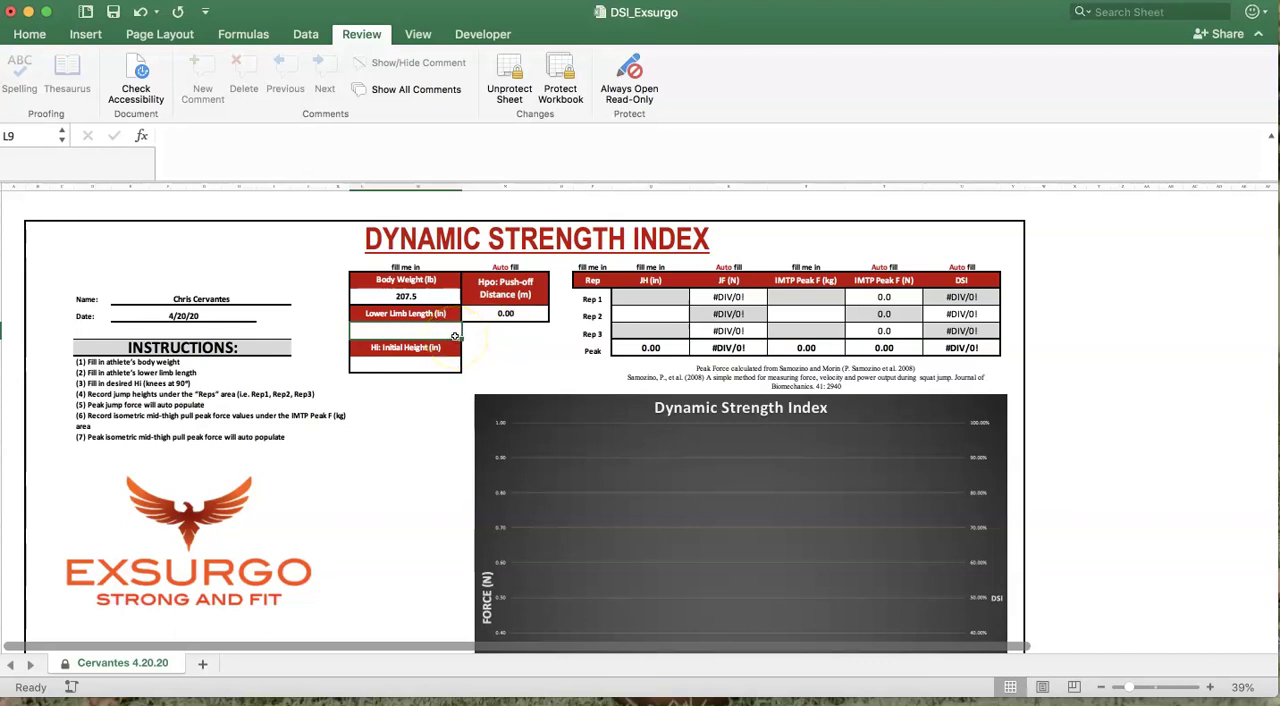
Enter lower limb length 44.5 and initial height 33.0 in
text(44)
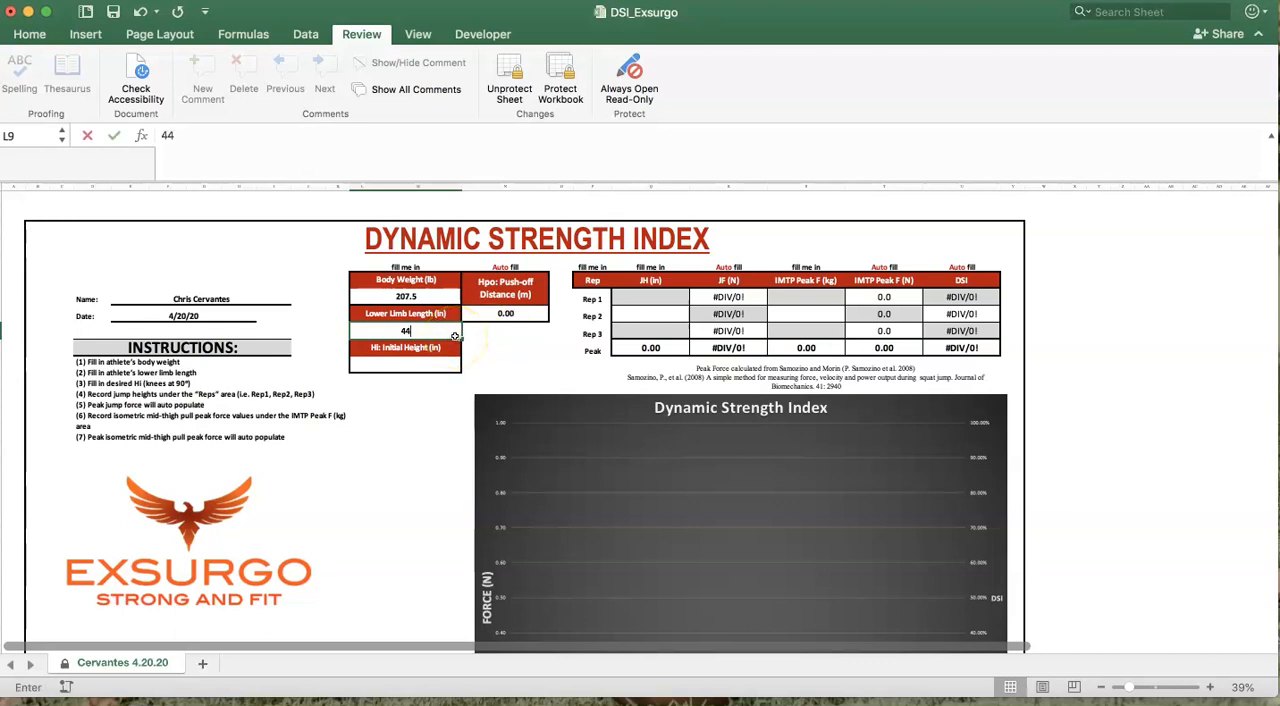
text(.5)
click(405, 364)
text(3)
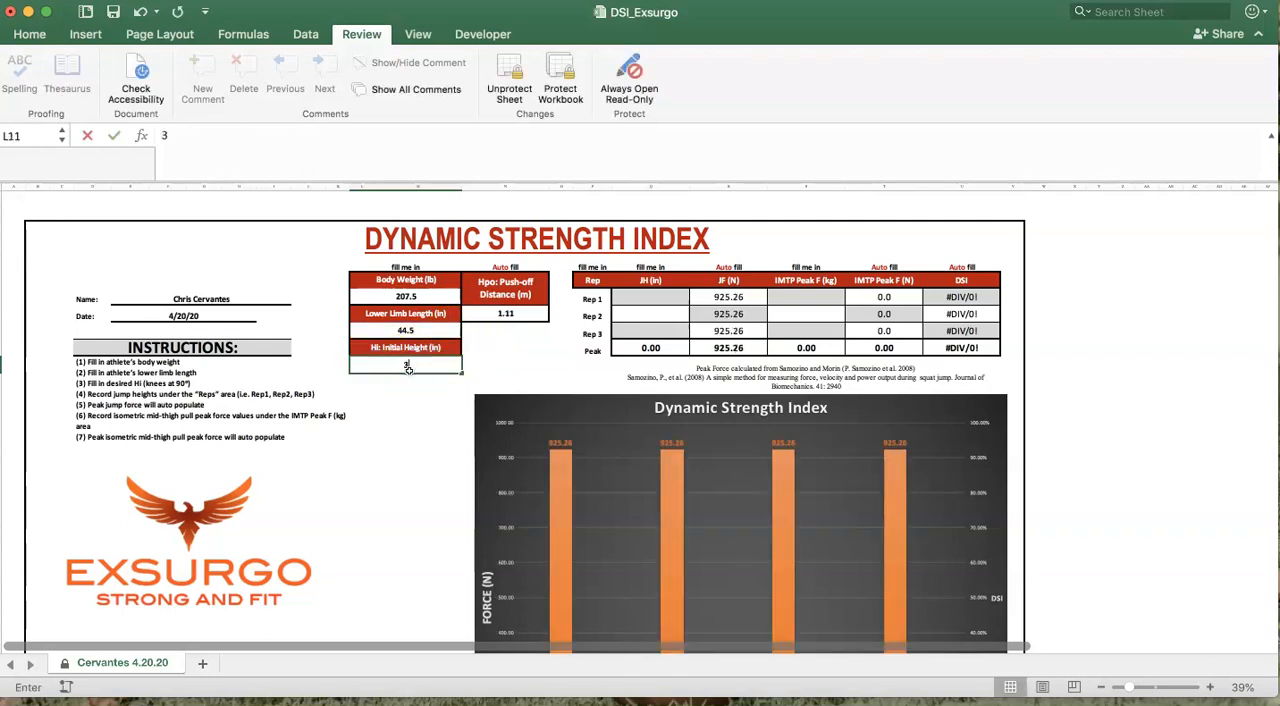
key(Return)
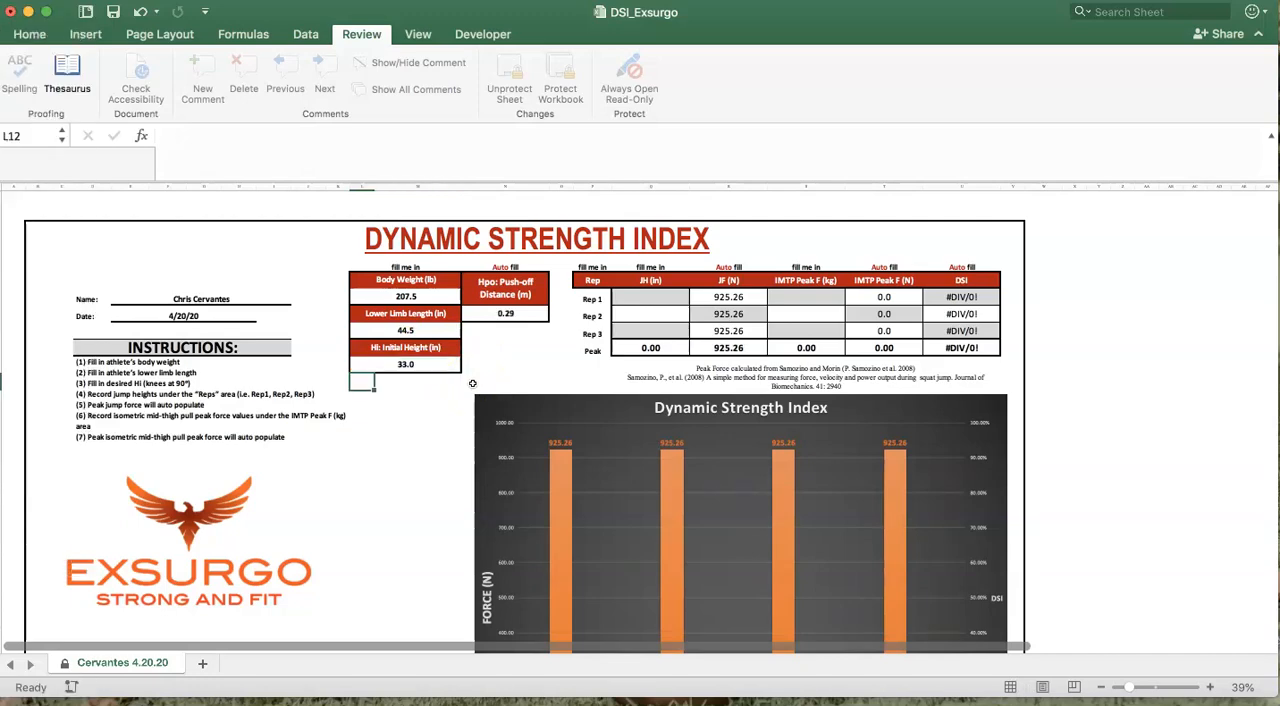
scroll(down, 3)
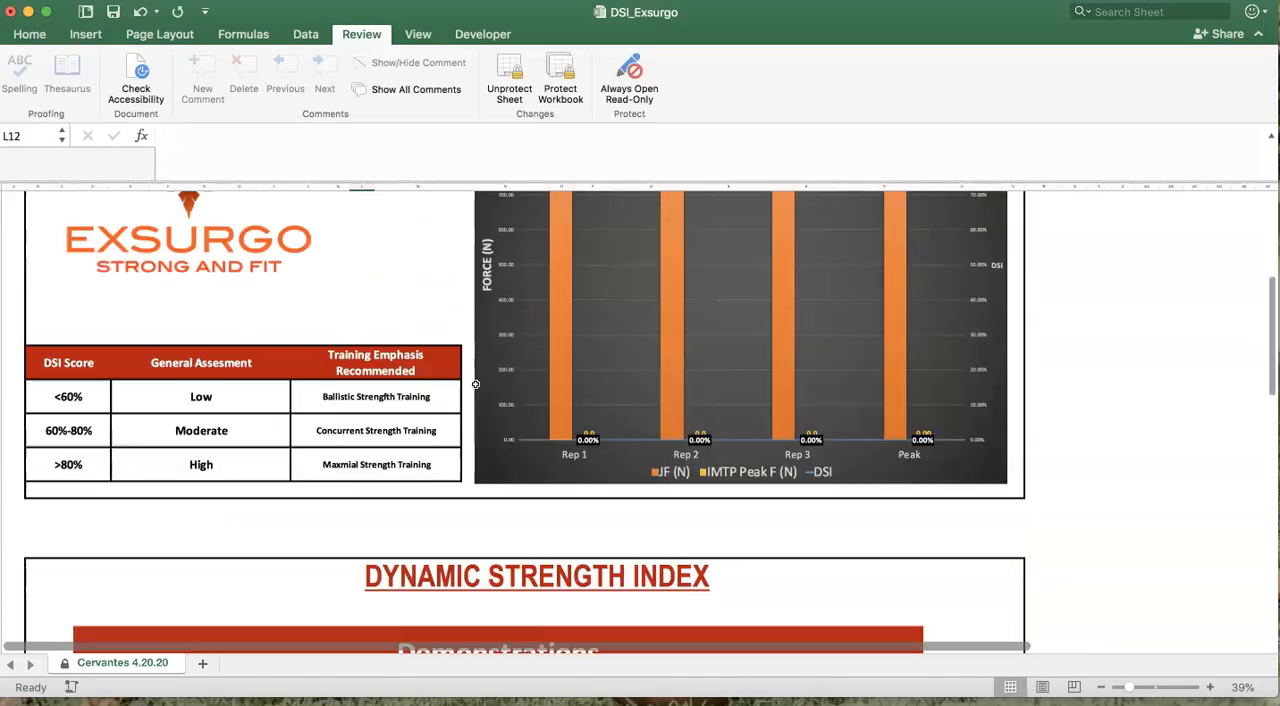
scroll(down, 3)
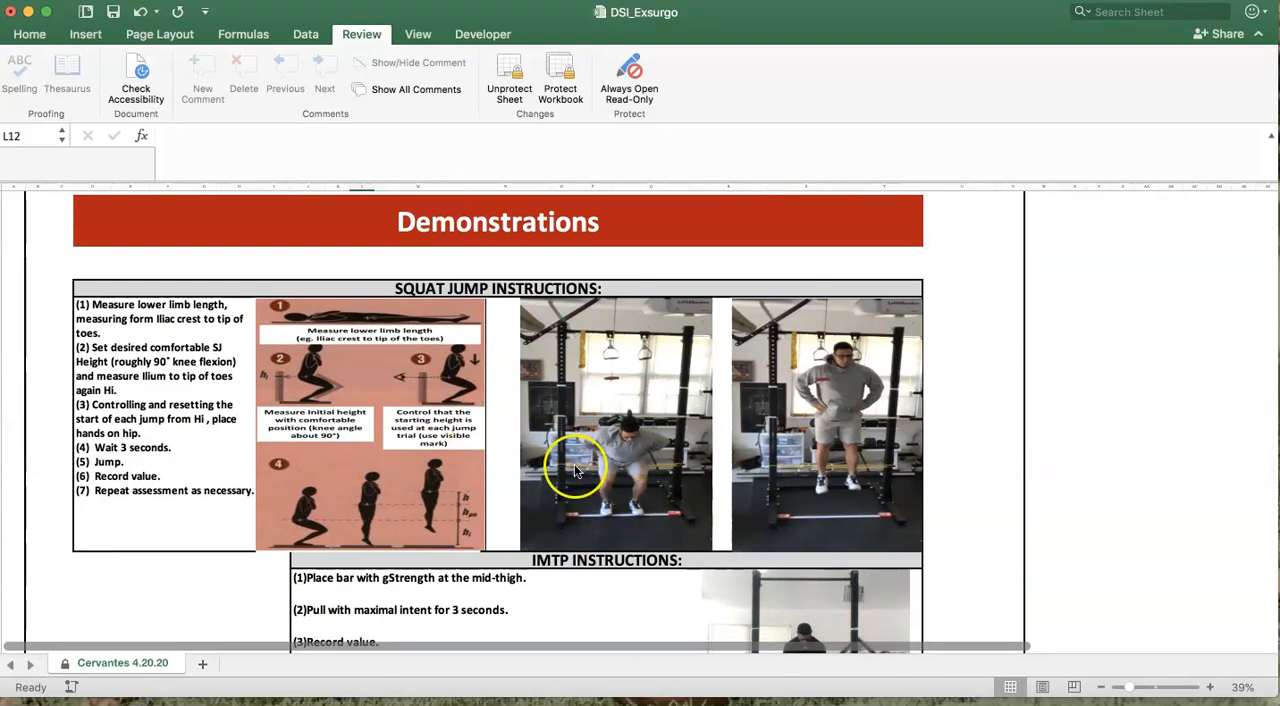
mouse_move(1146, 487)
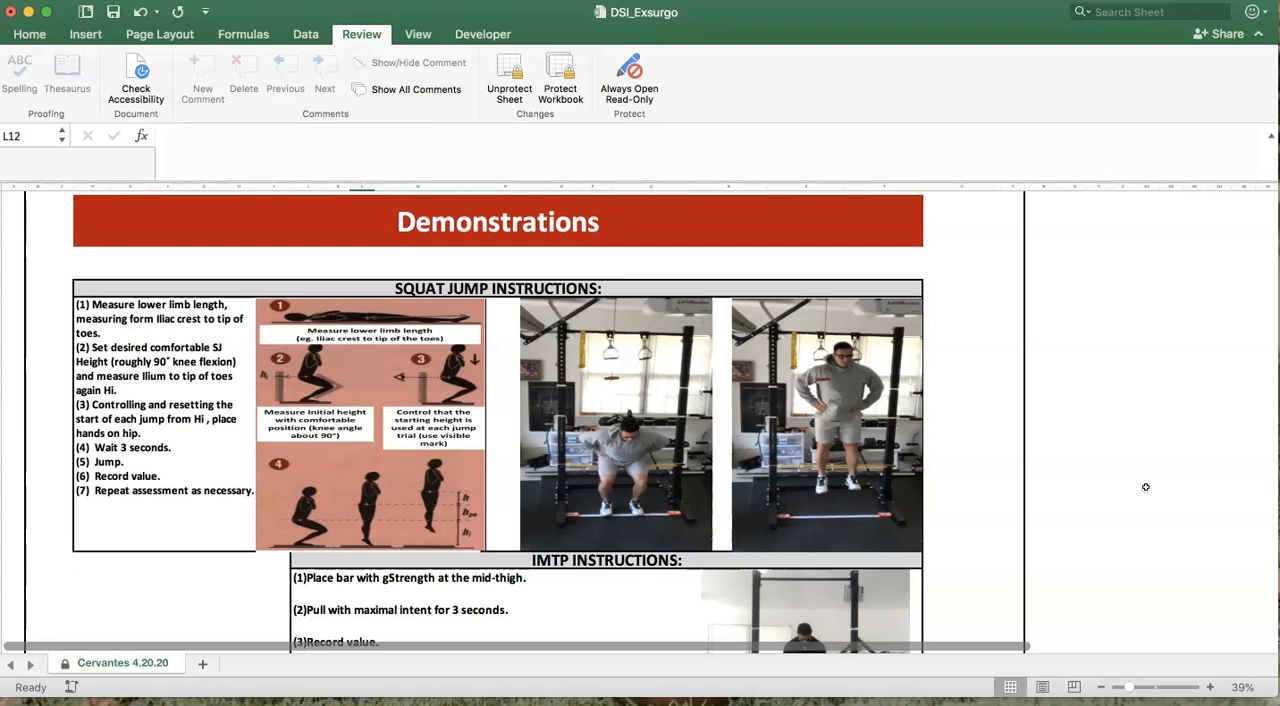
mouse_move(573, 487)
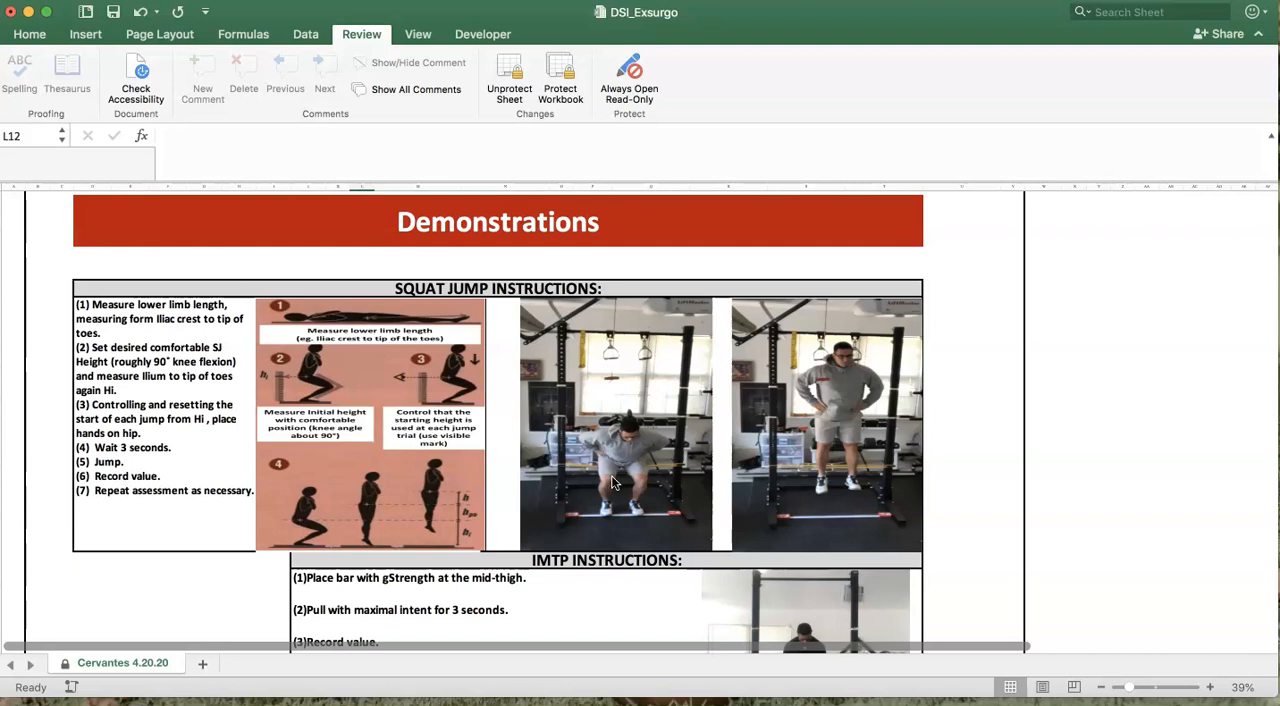
mouse_move(1070, 476)
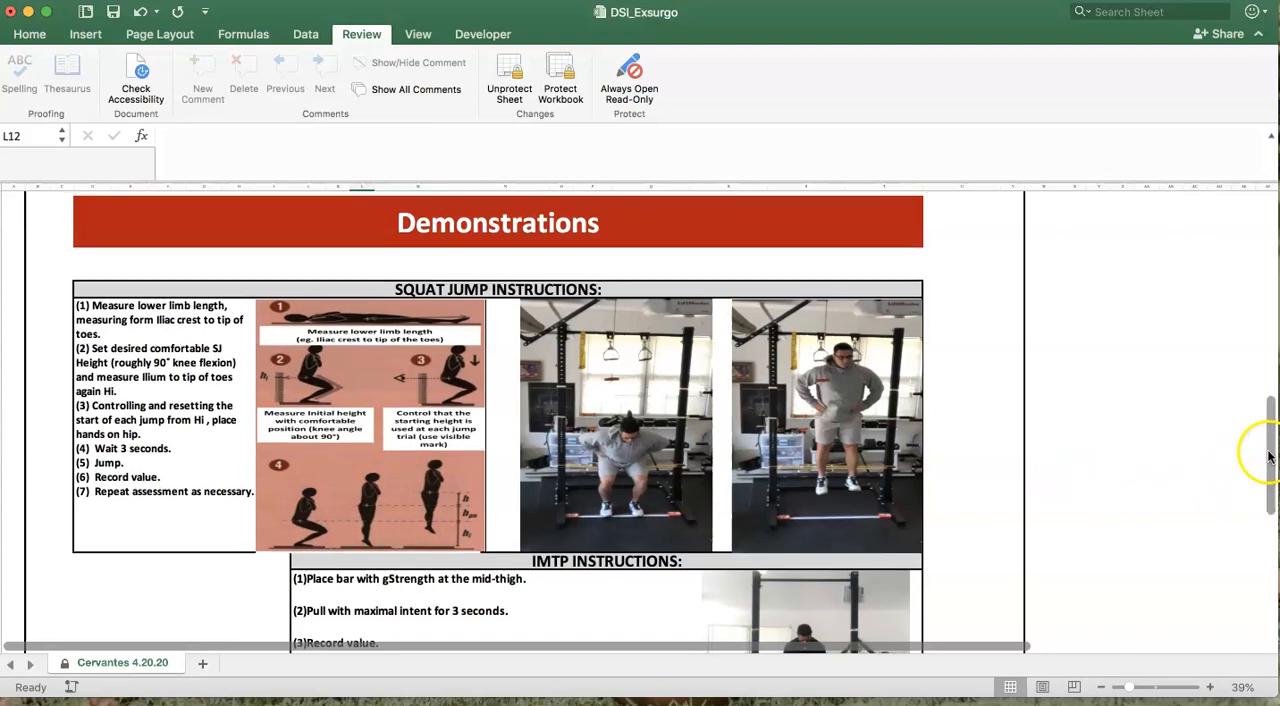
scroll(up, 3)
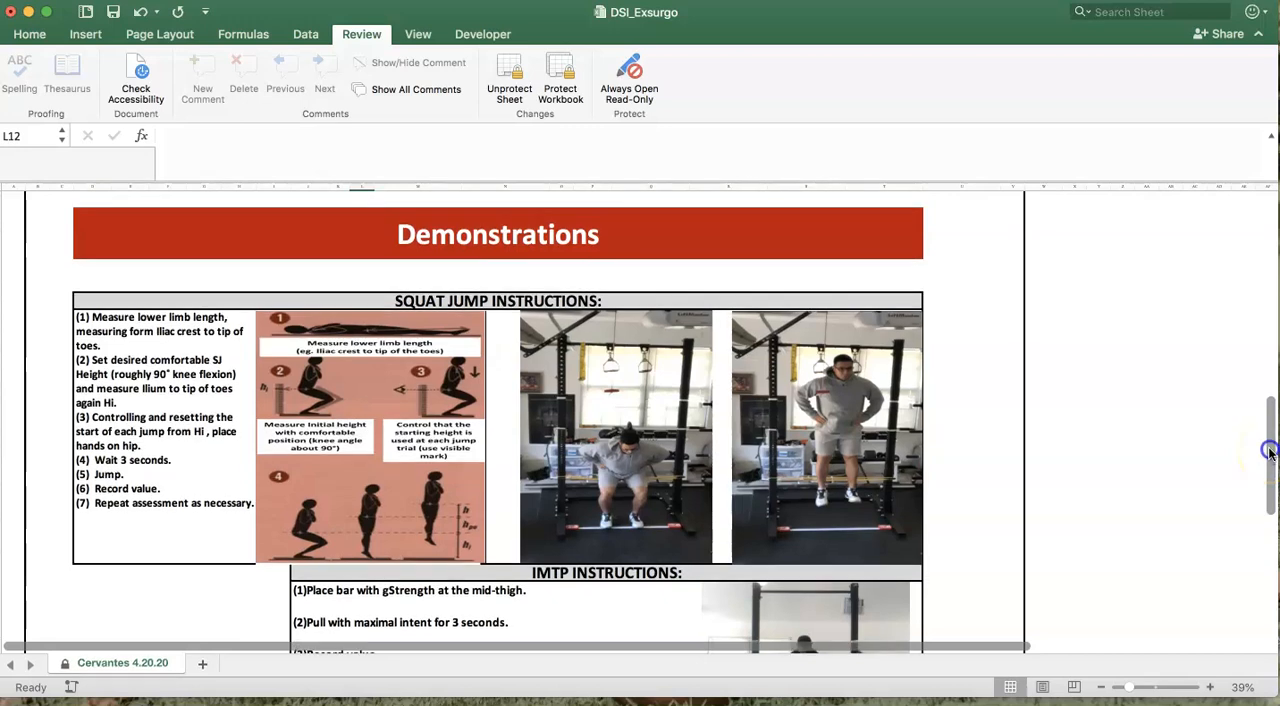
scroll(up, 3)
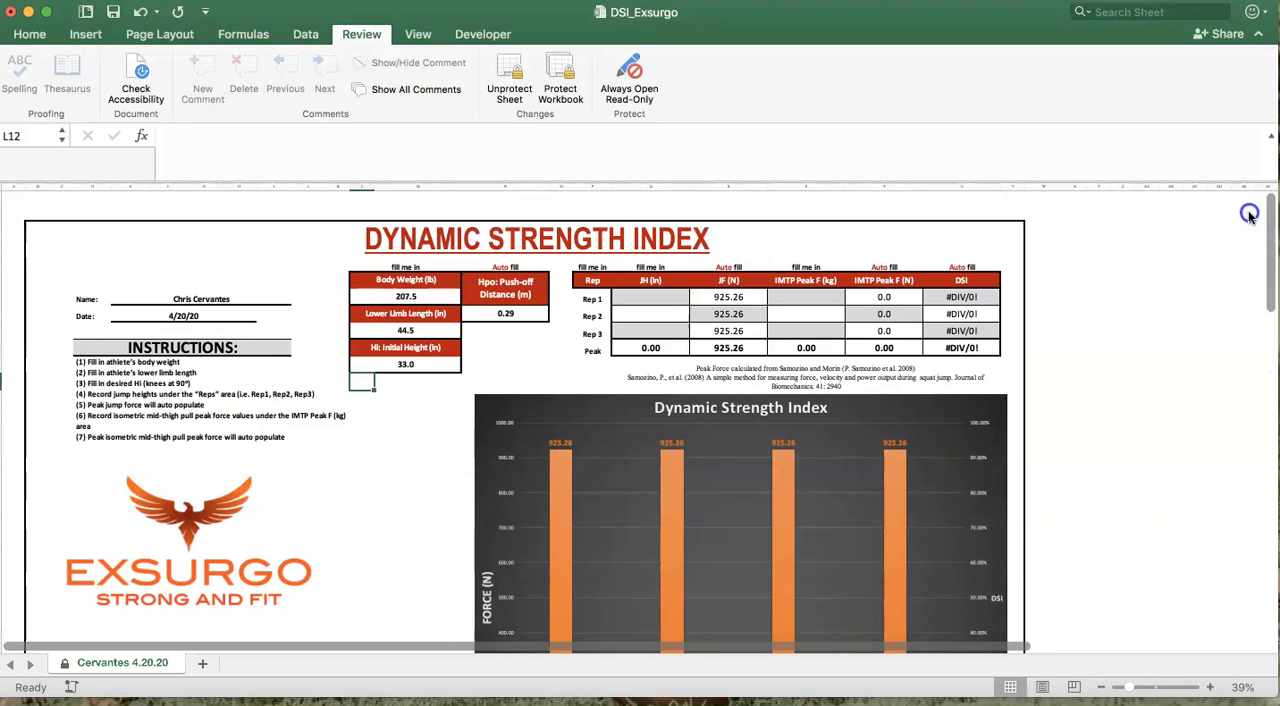
mouse_move(1268, 210)
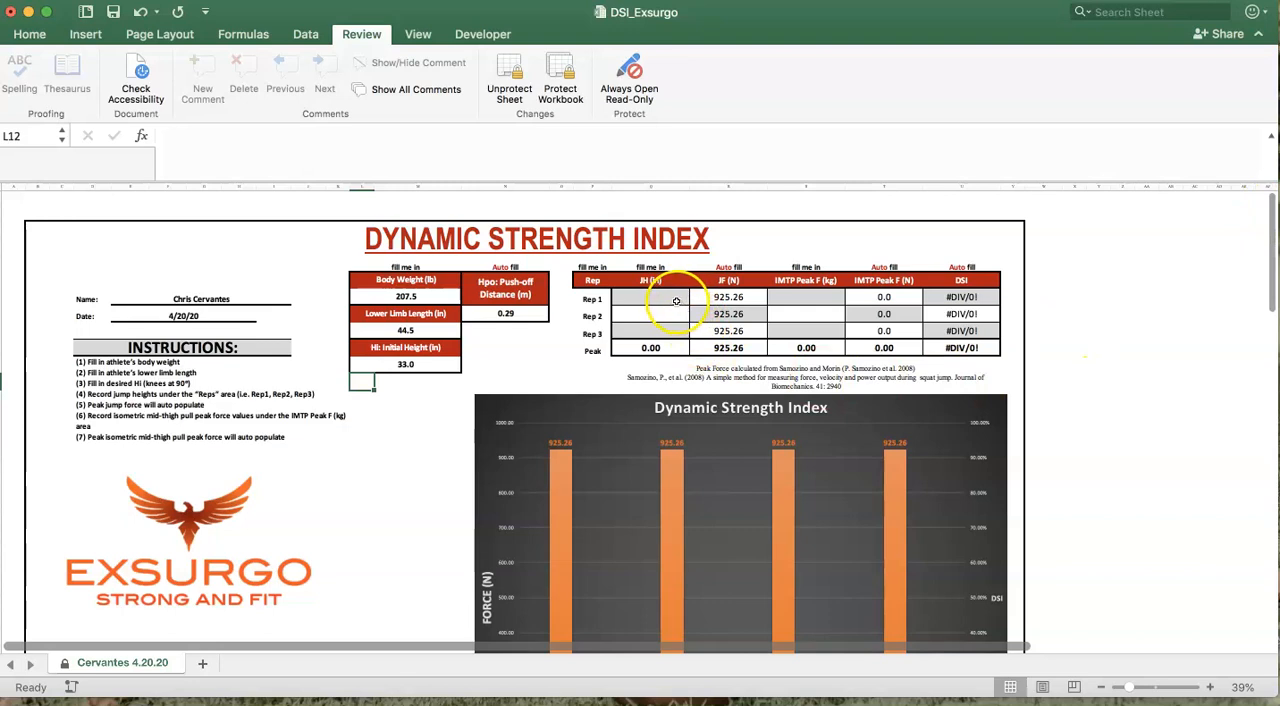
Enter Rep 1–3 jump heights 16.2, 16.5 and 15.9 in, then select IMTP Peak F
click(775, 331)
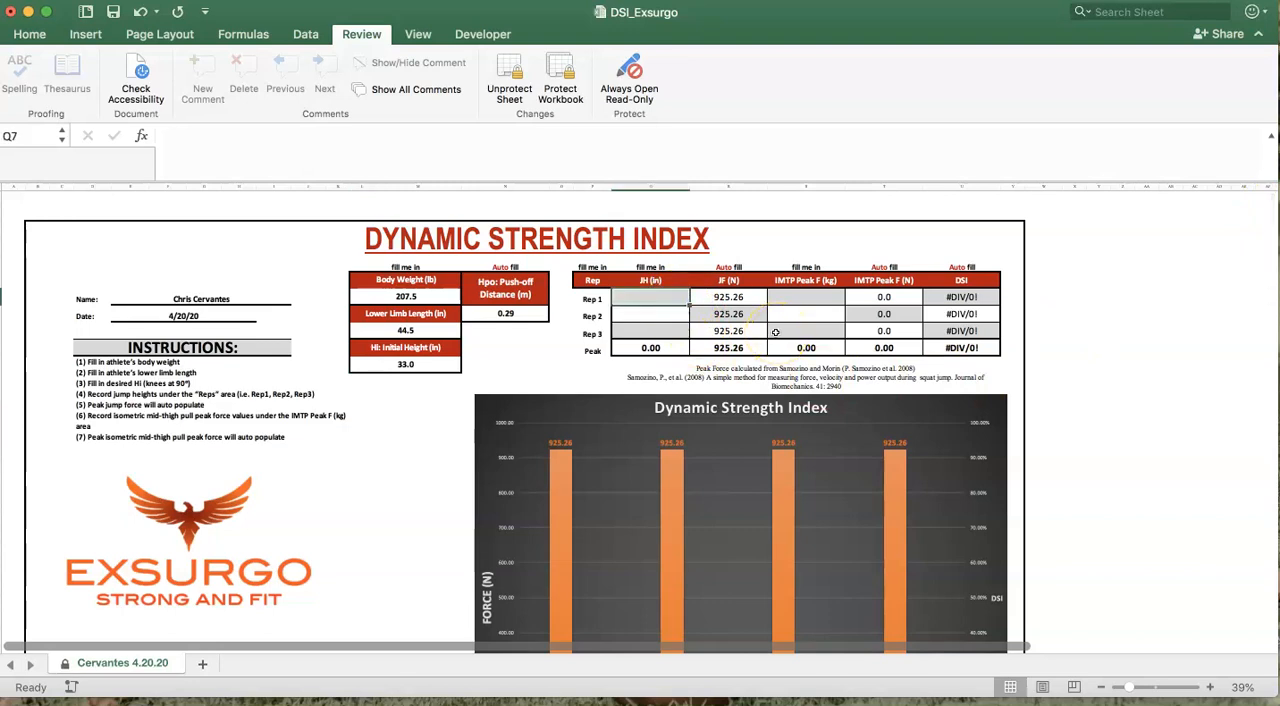
text(16)
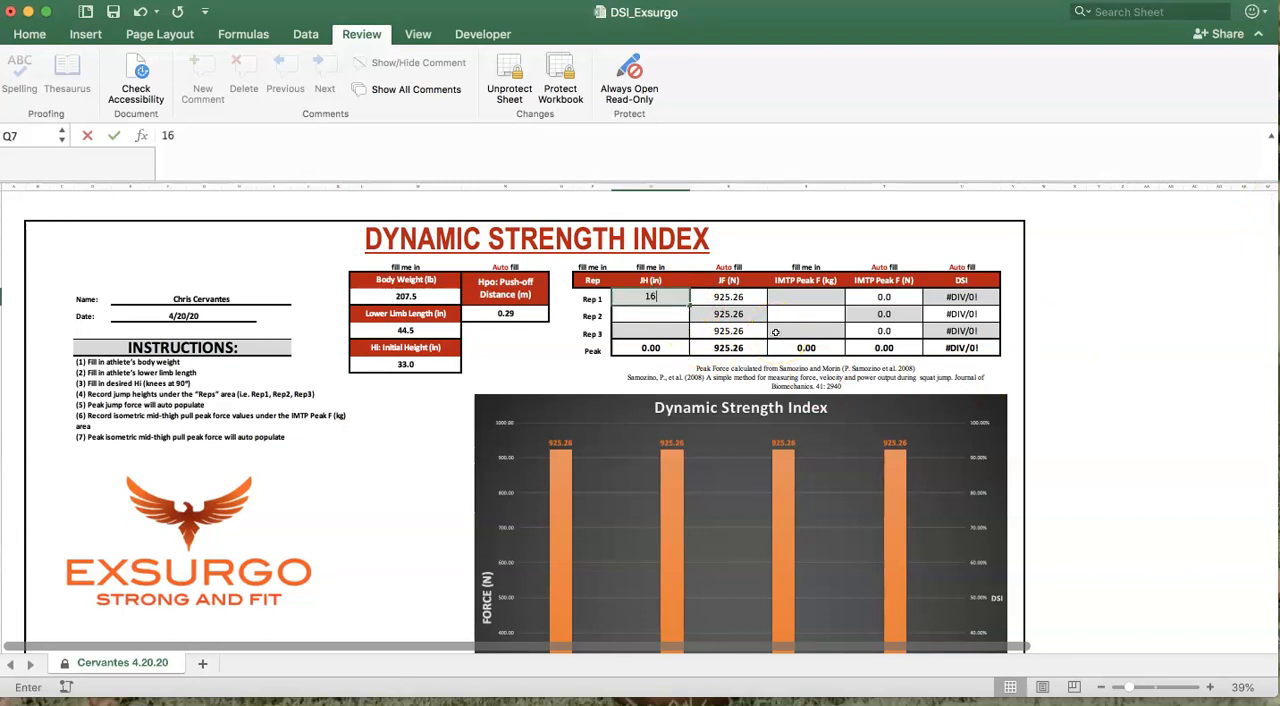
key(Return)
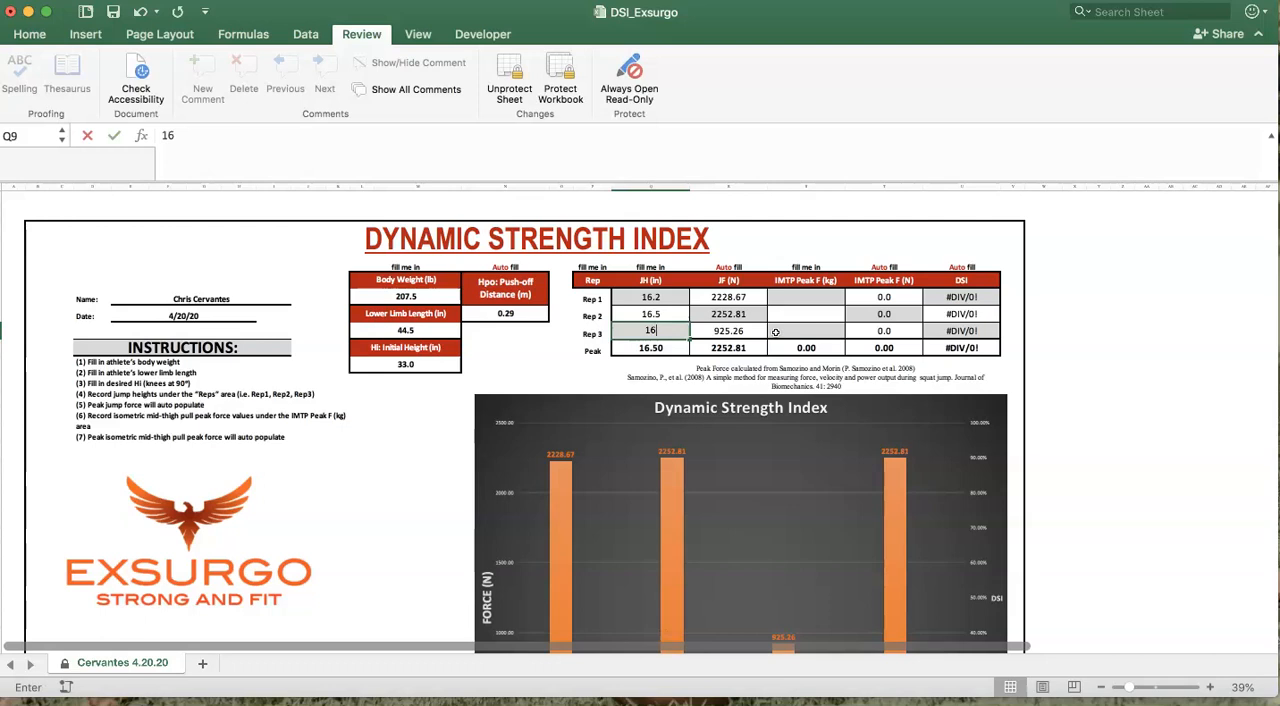
text(15.)
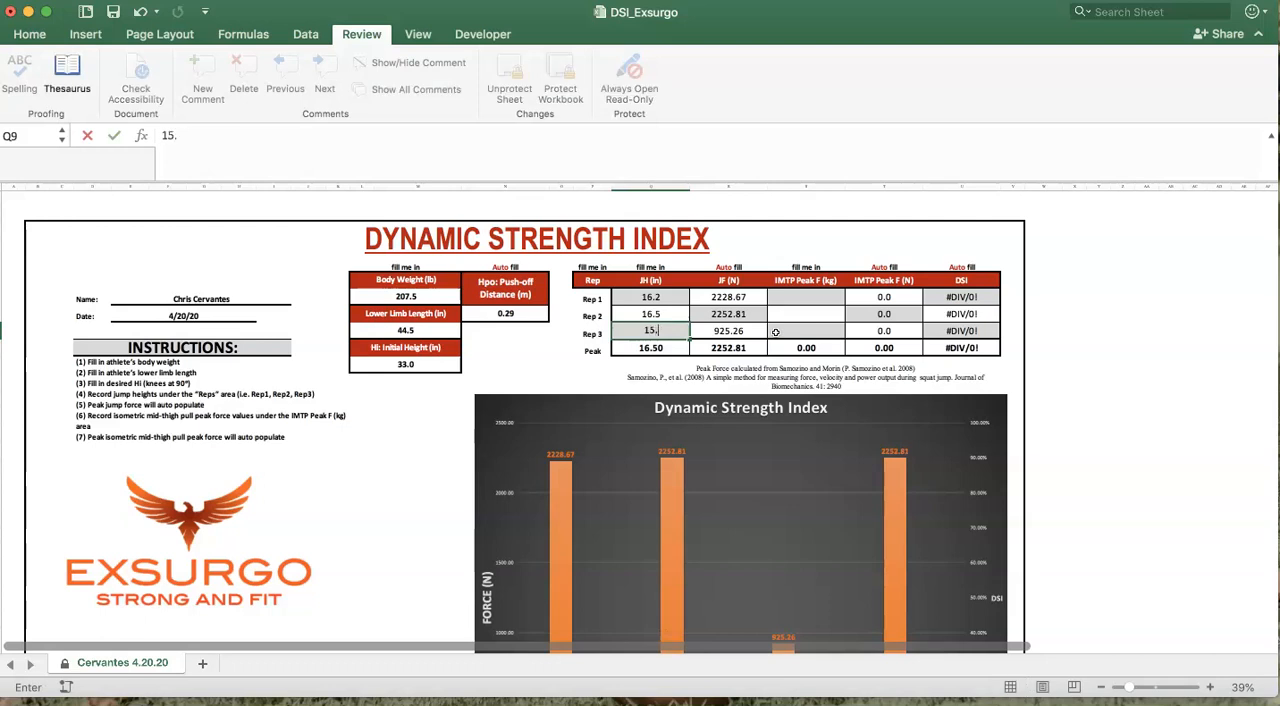
key(Return)
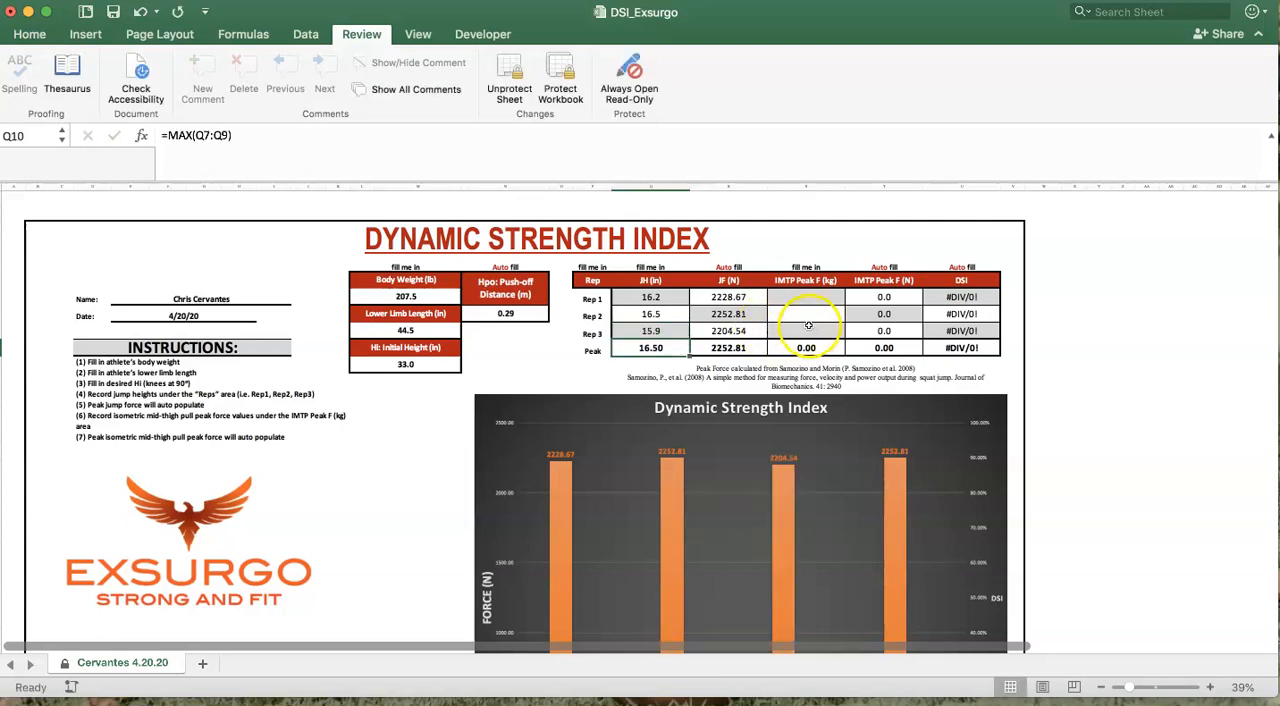
click(805, 297)
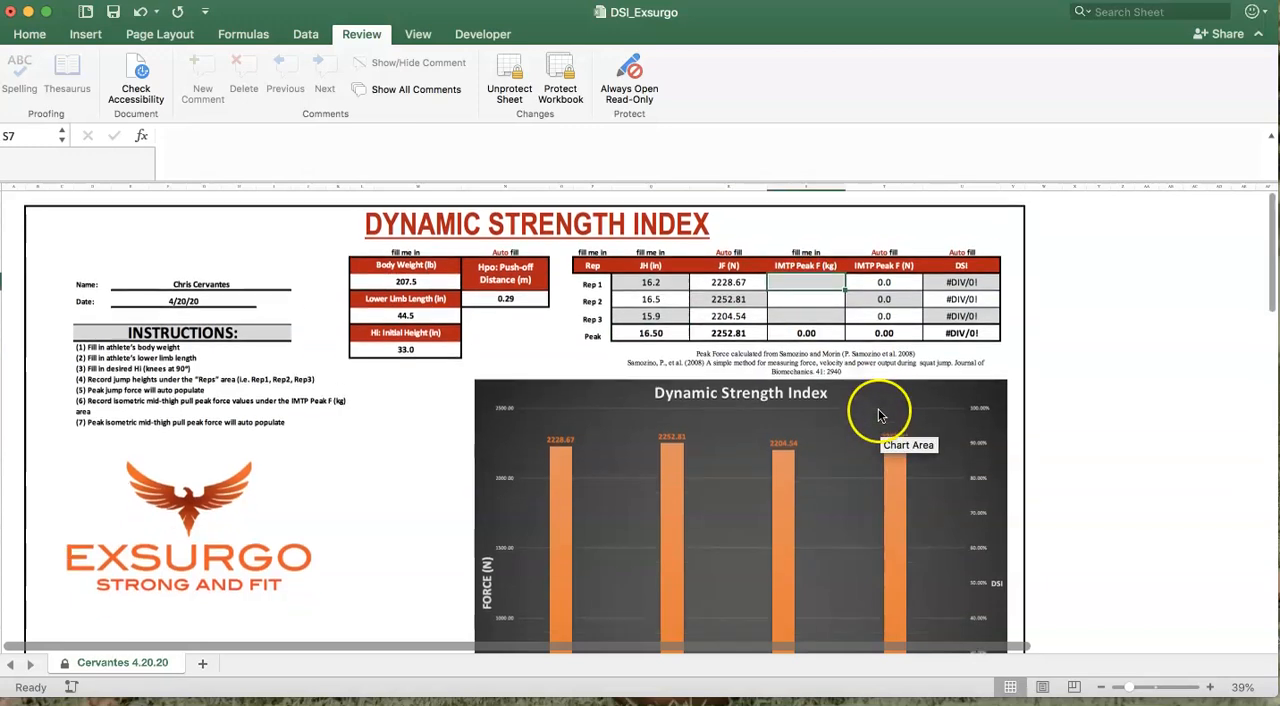
scroll(down, 3)
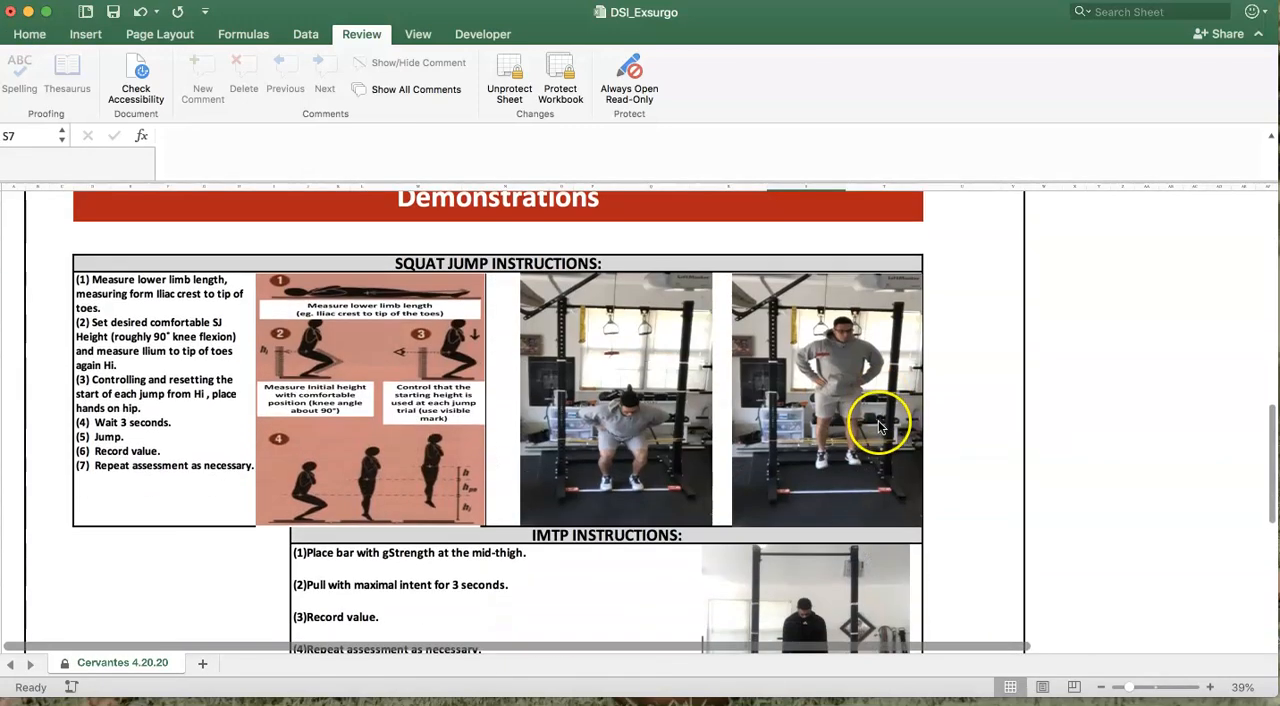
scroll(down, 3)
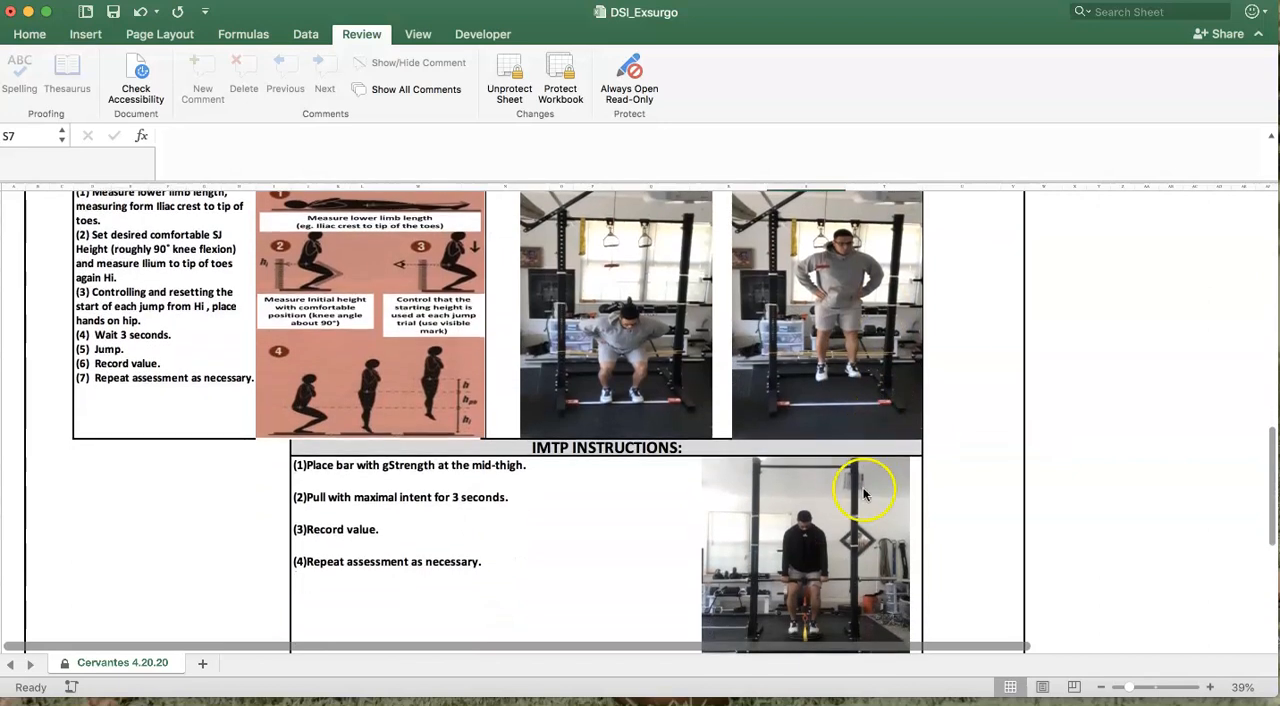
mouse_move(835, 560)
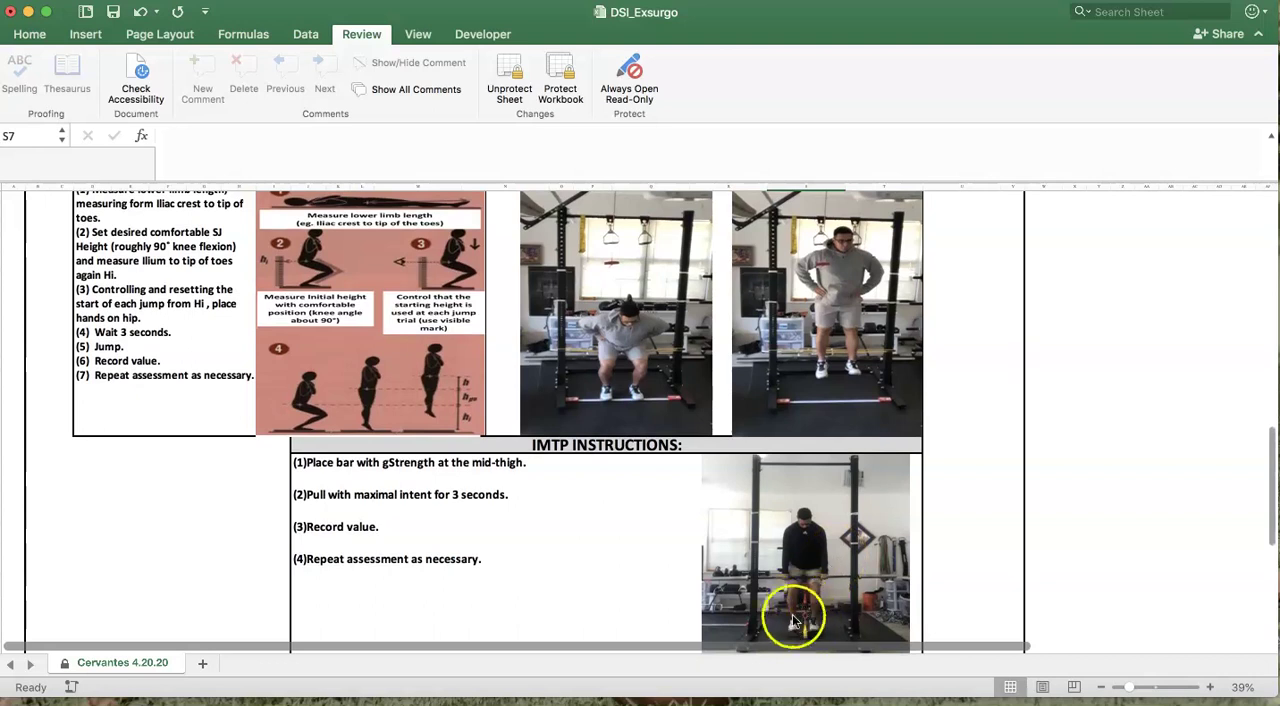
mouse_move(800, 645)
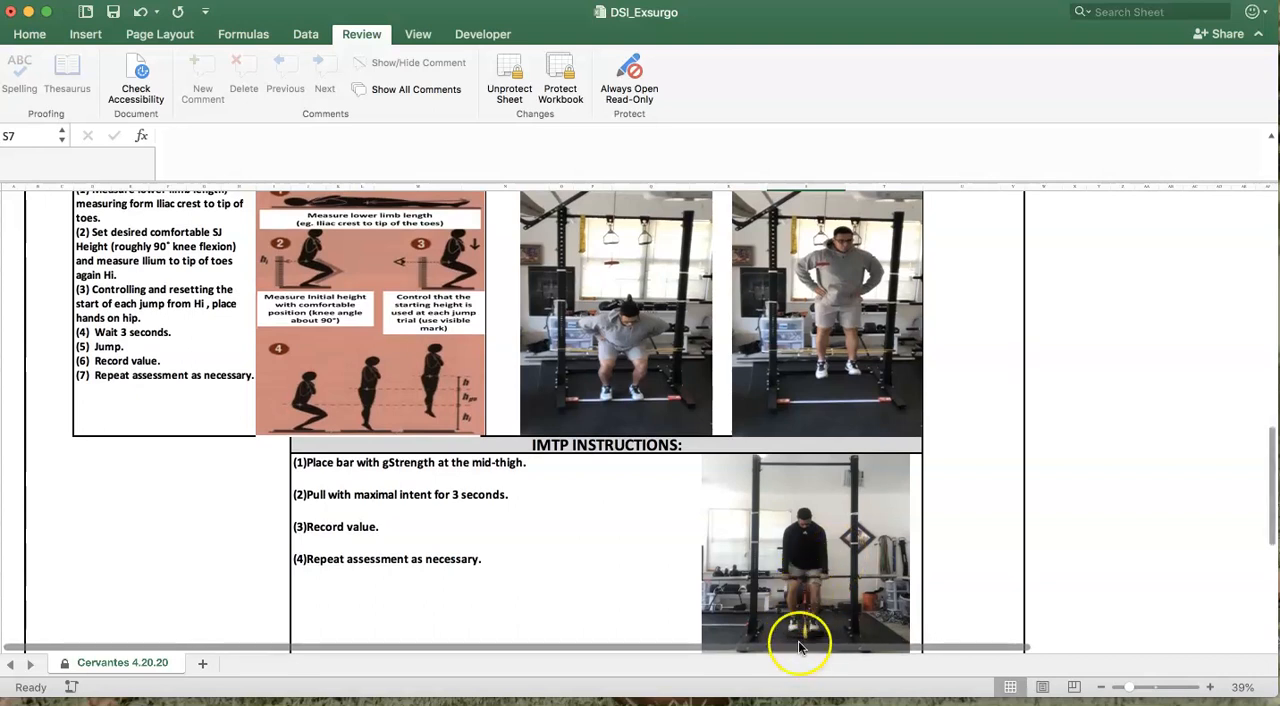
mouse_move(810, 630)
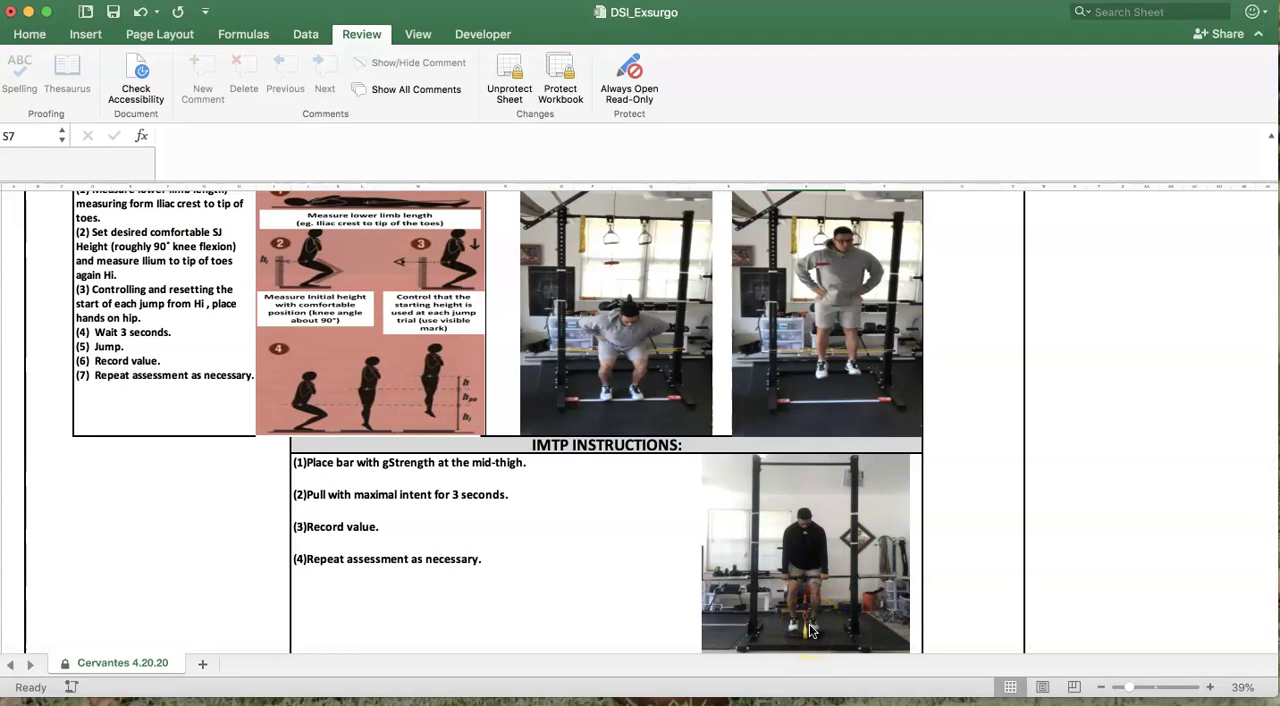
mouse_move(810, 600)
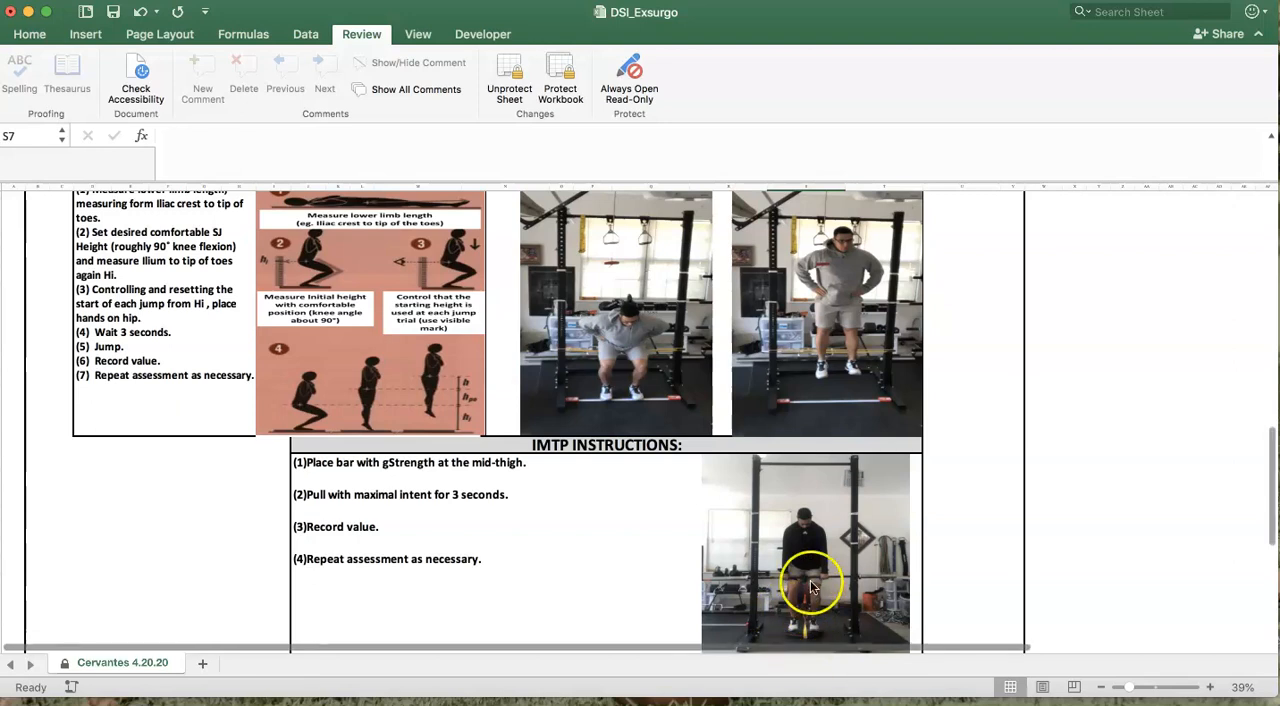
mouse_move(810, 600)
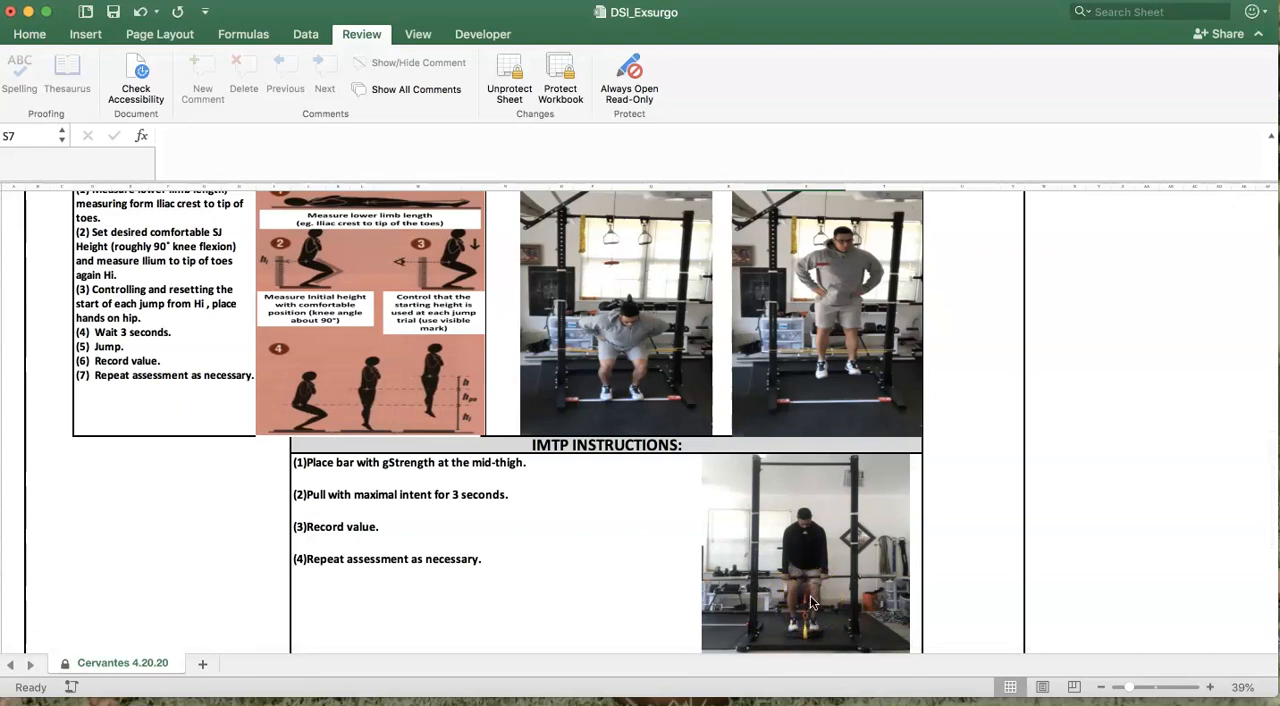
click(805, 595)
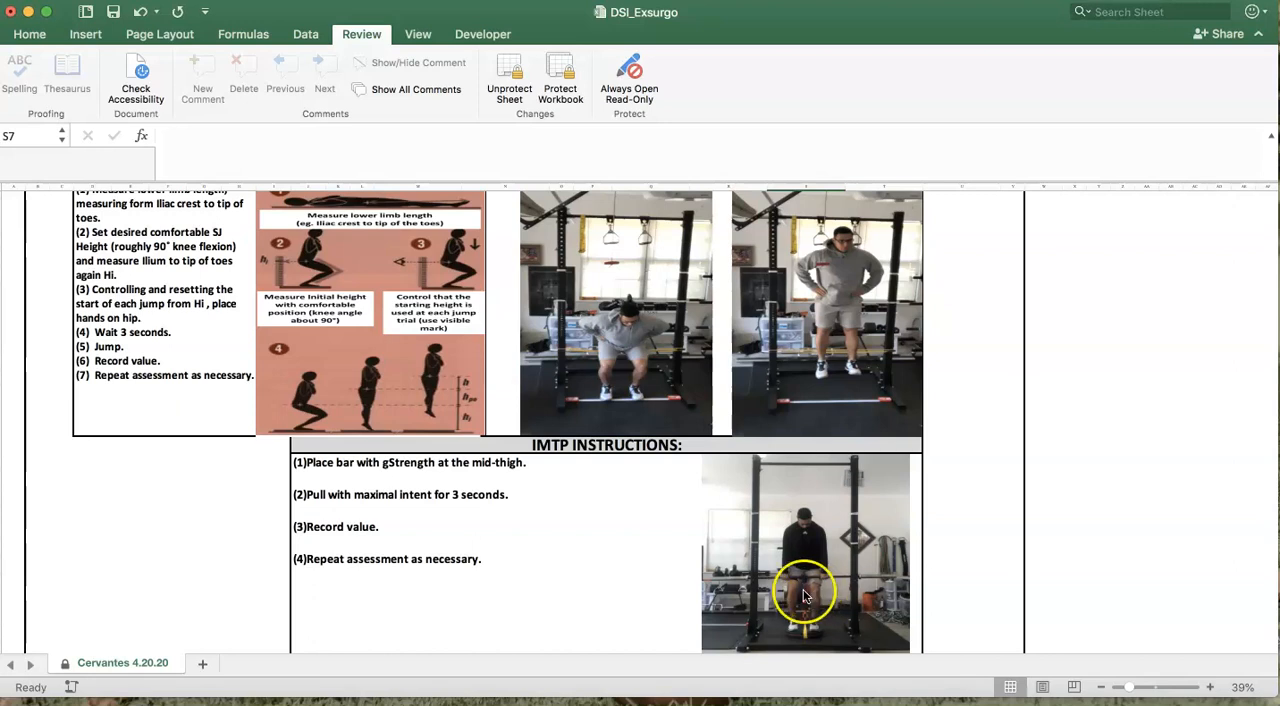
mouse_move(1179, 427)
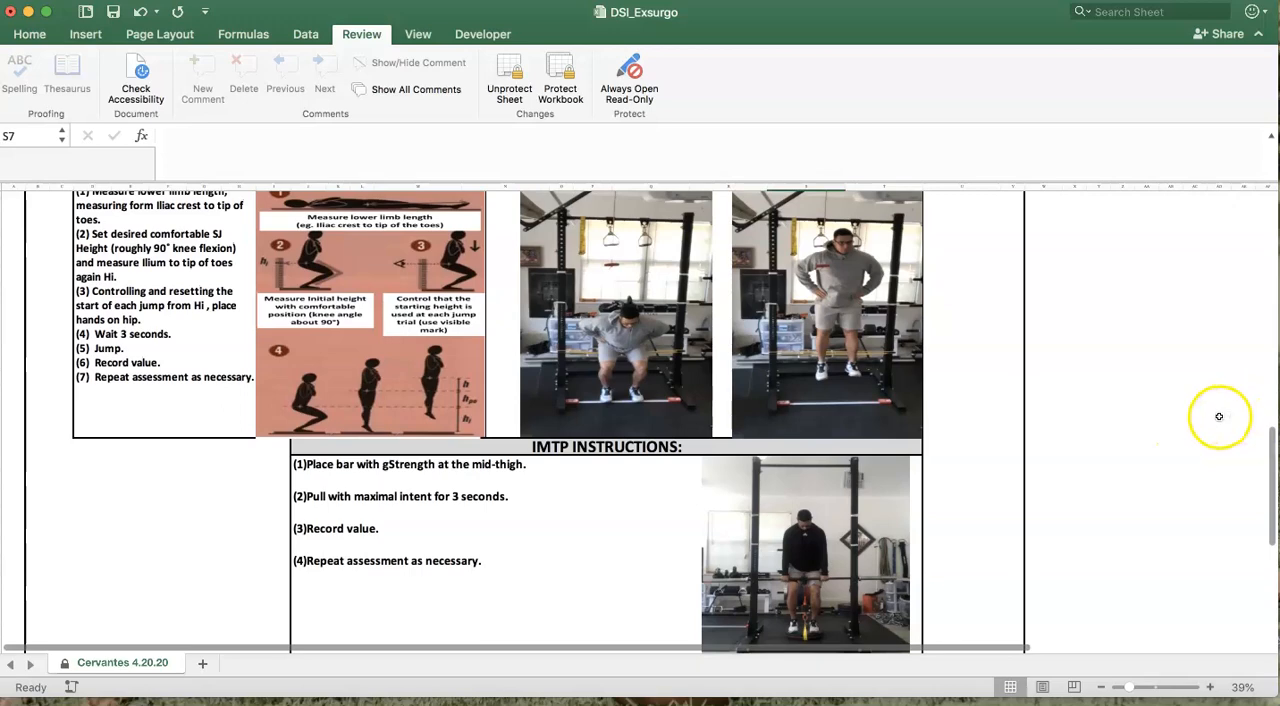
scroll(up, 3)
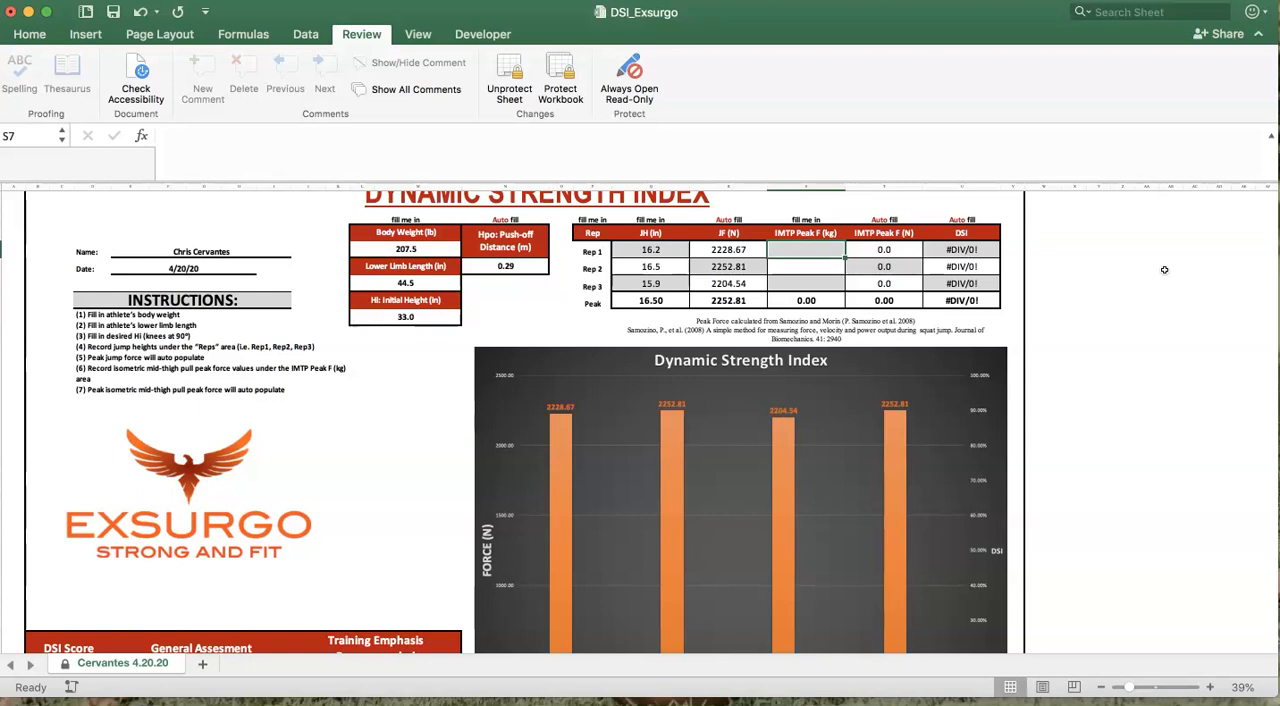
mouse_move(1103, 317)
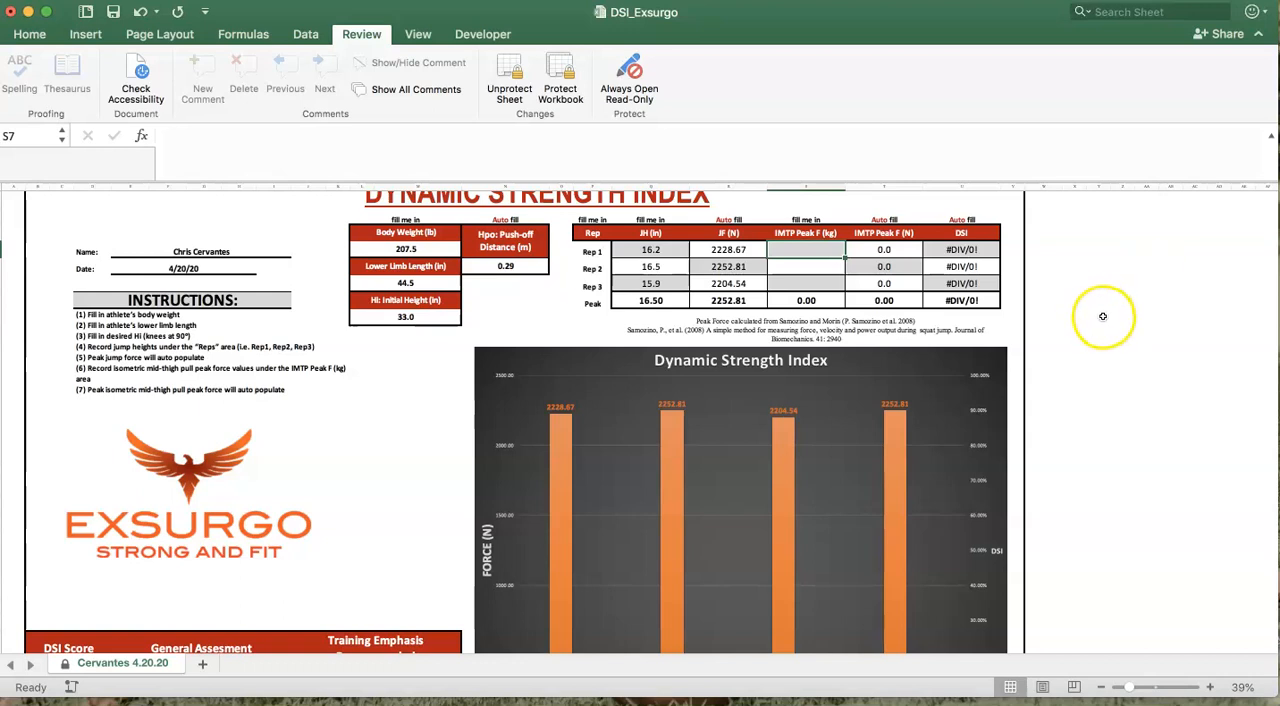
mouse_move(1104, 318)
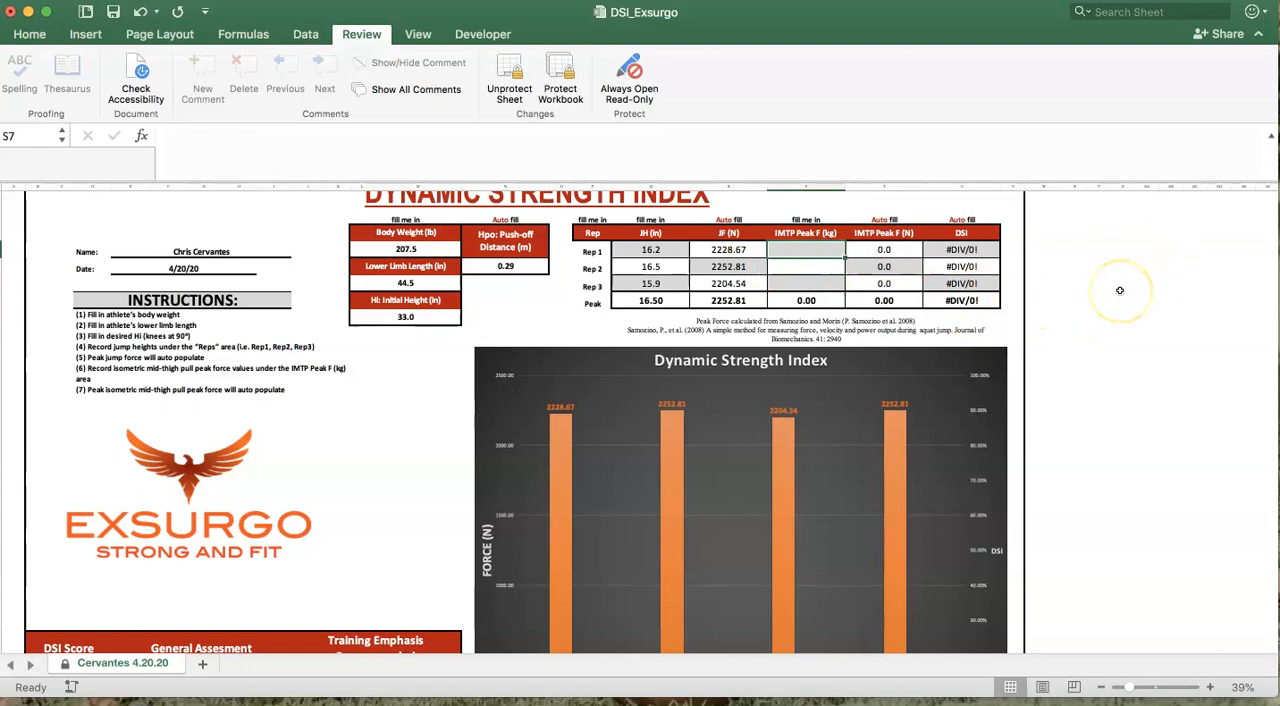
mouse_move(1120, 290)
text(35)
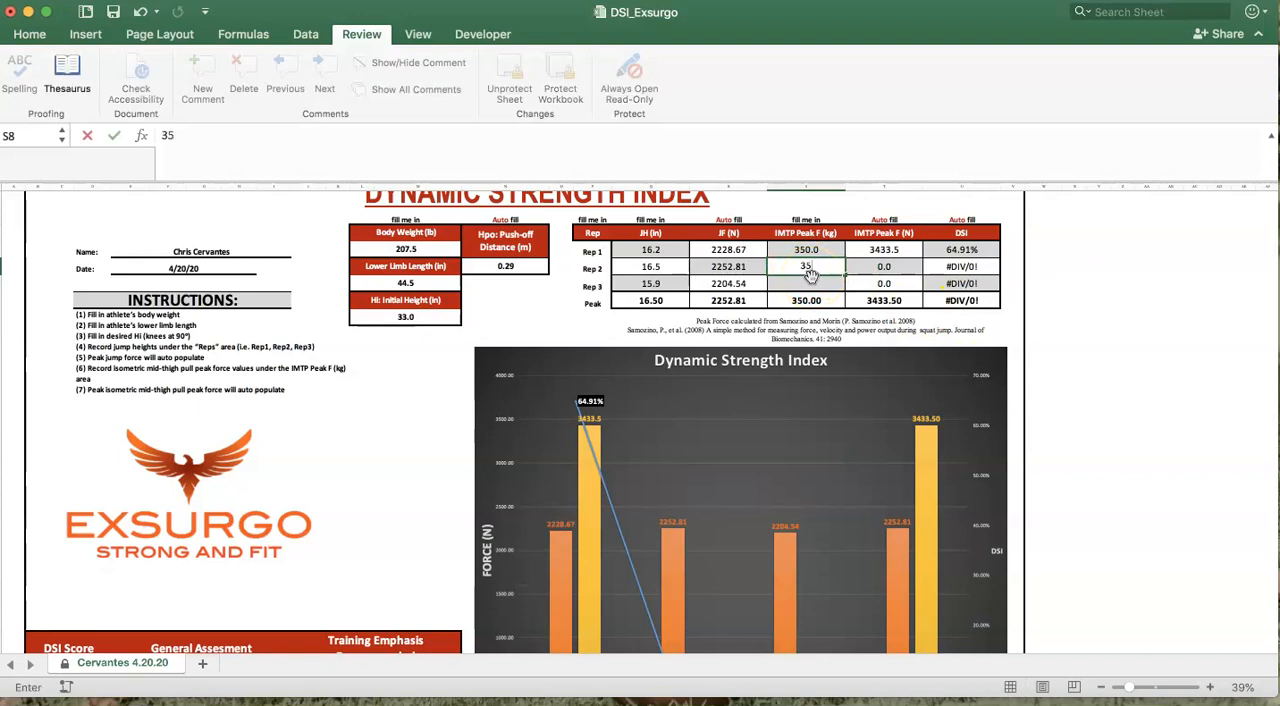
Finish entering IMTP peak forces 356.7 and 348.2 kg for Reps 2 and 3
text(6)
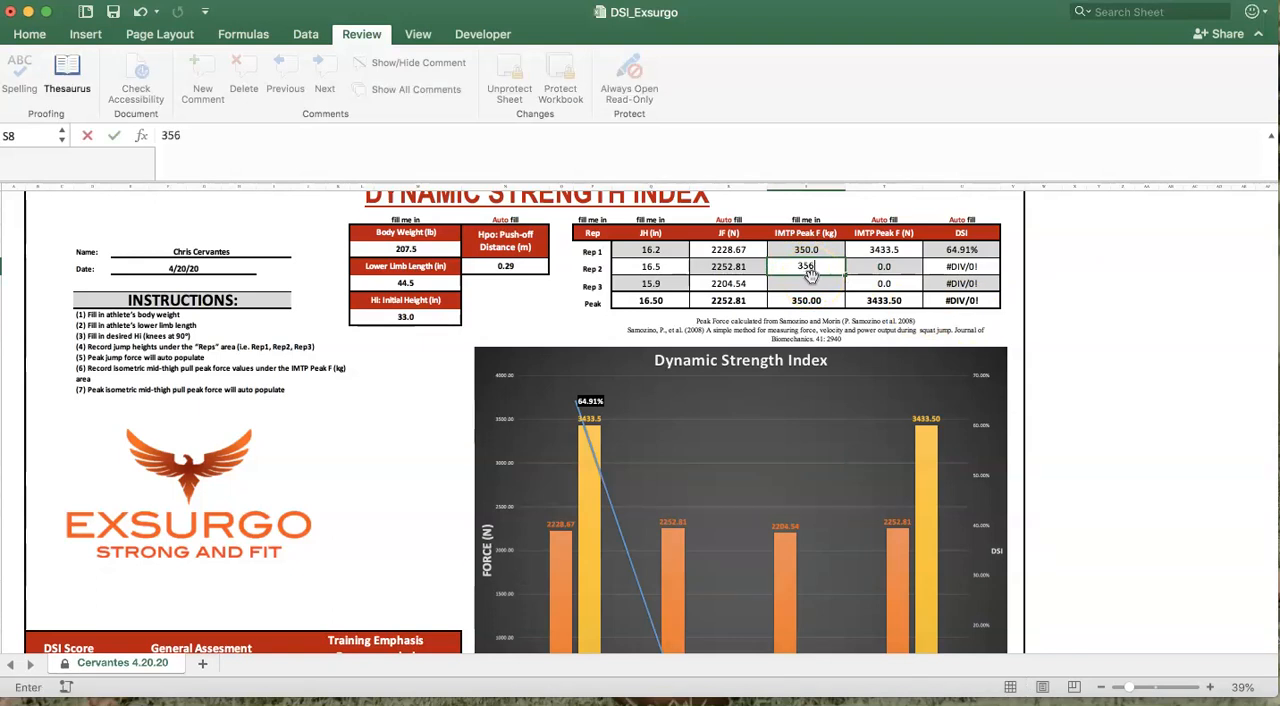
key(Return)
text(3)
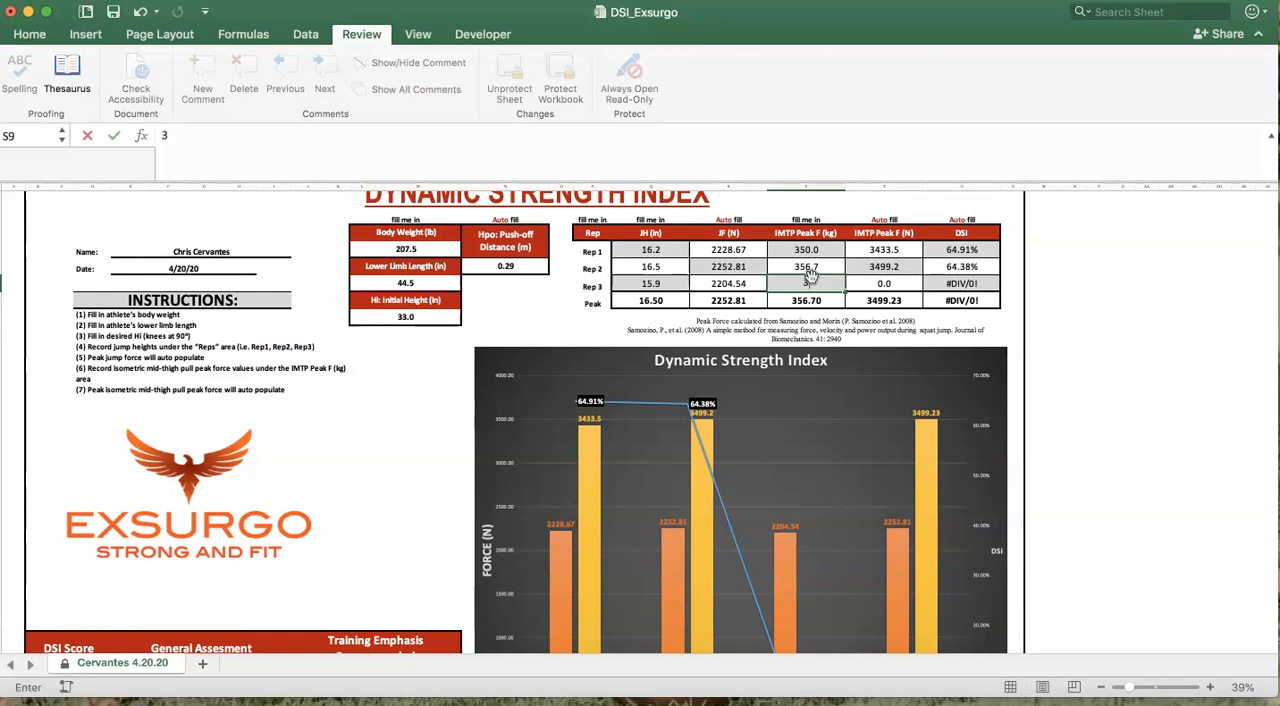
text(48.2)
key(Return)
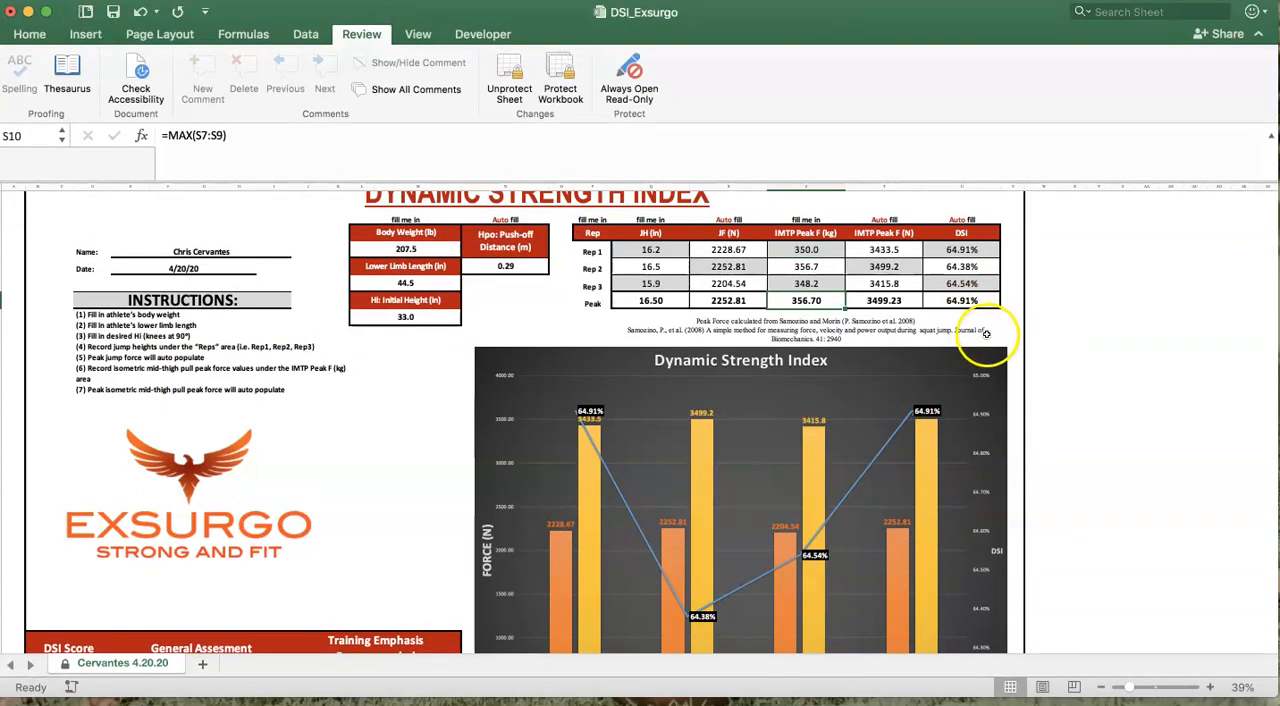
scroll(down, 3)
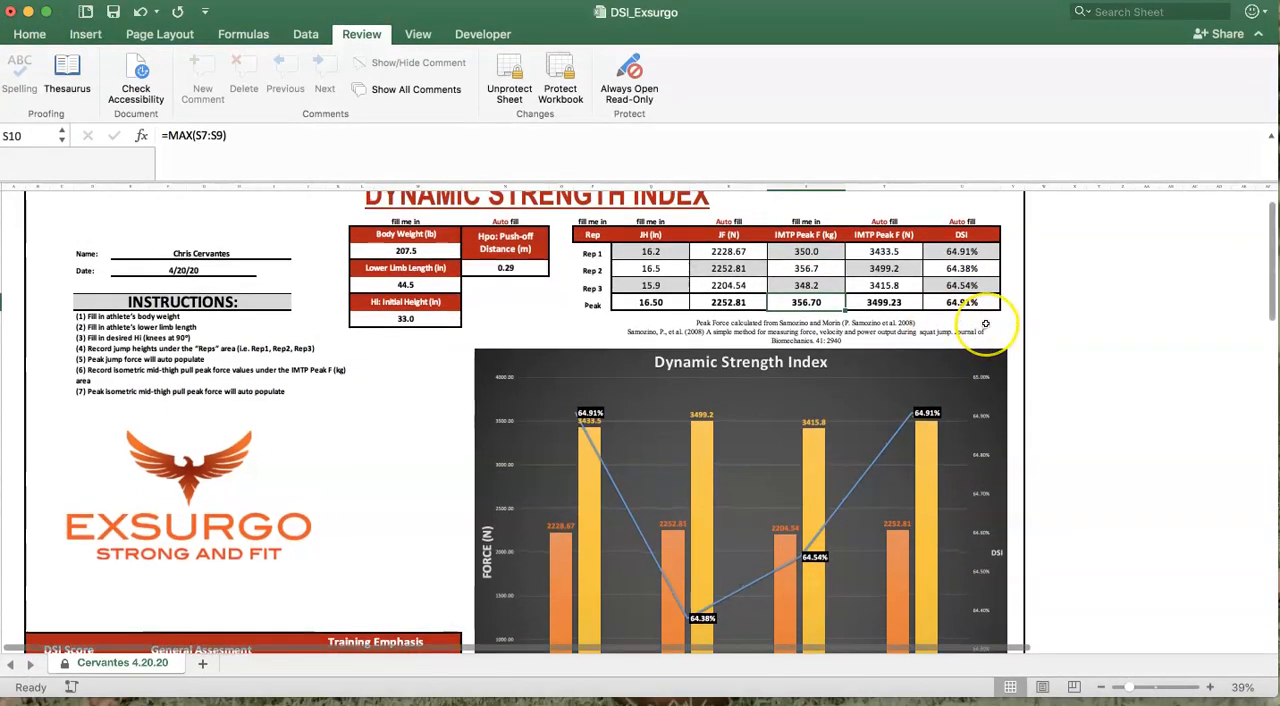
scroll(down, 3)
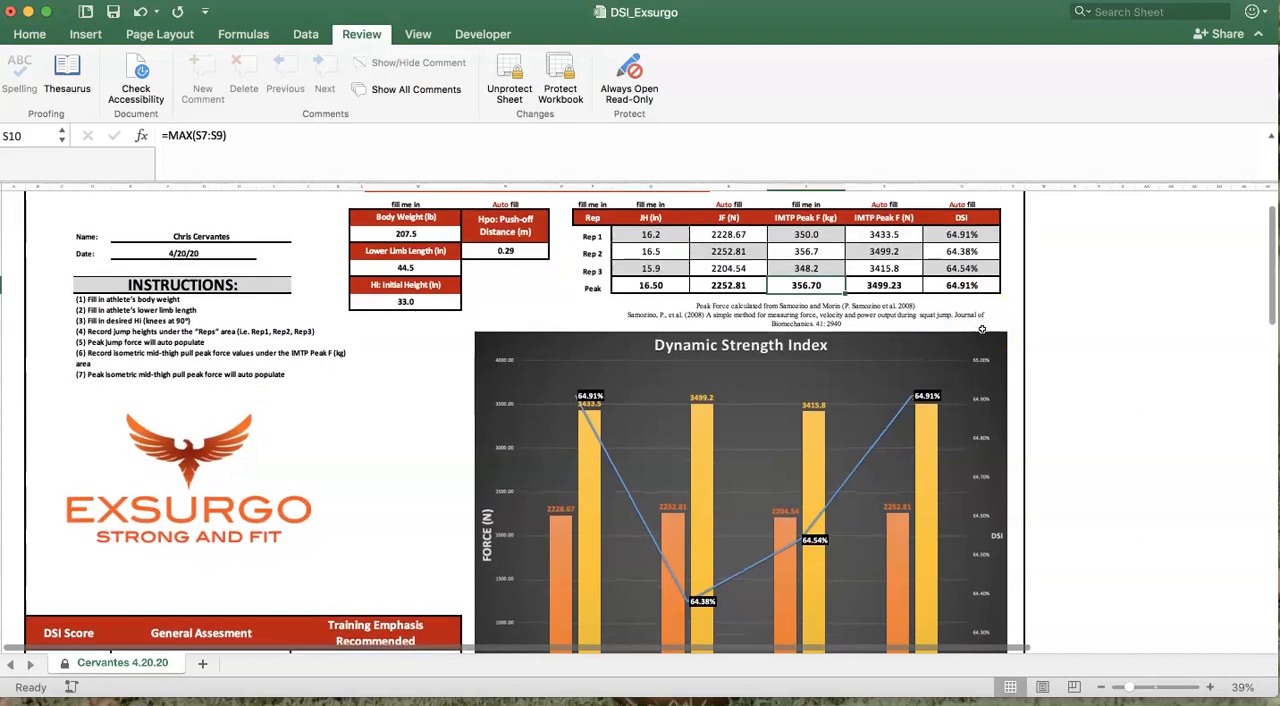
scroll(down, 3)
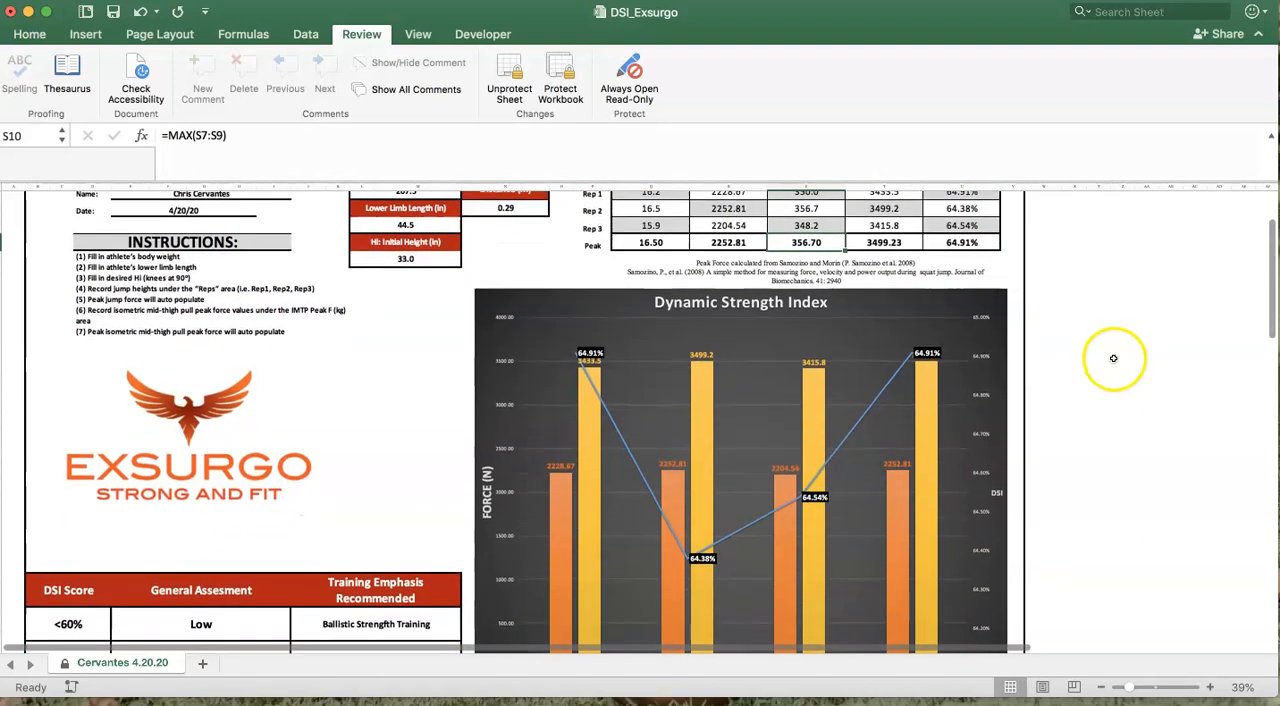
scroll(down, 3)
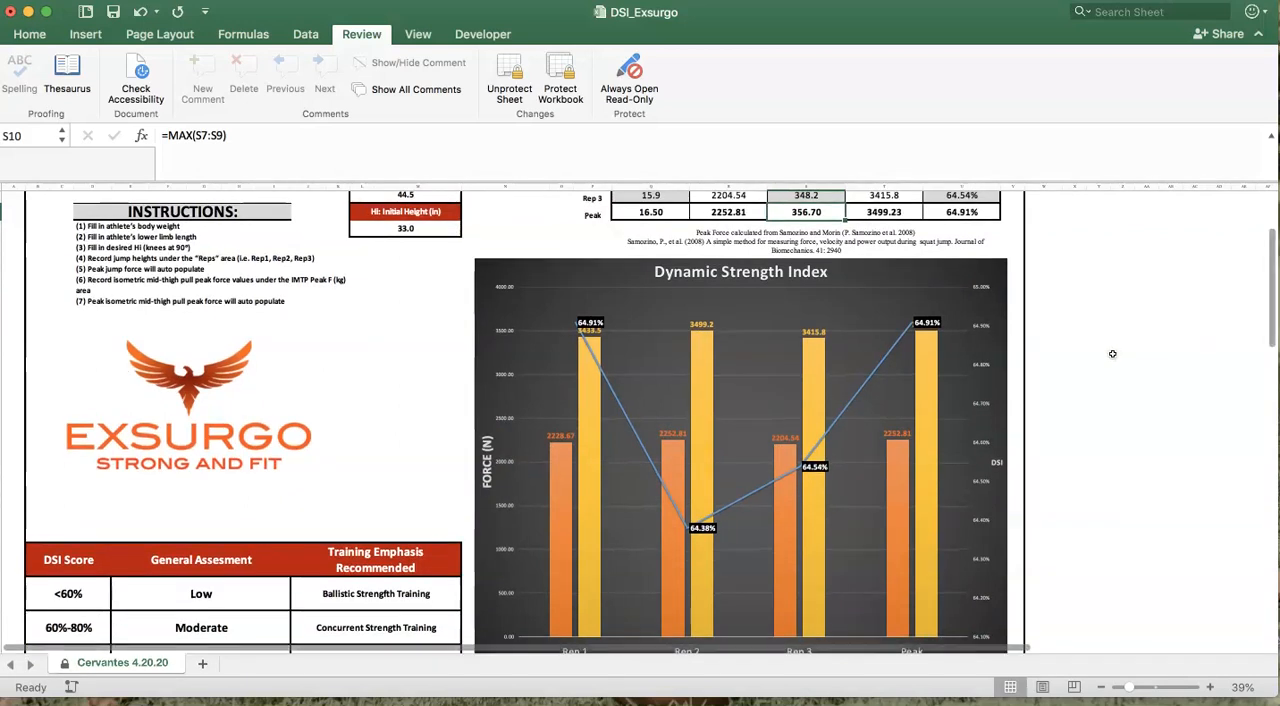
scroll(down, 3)
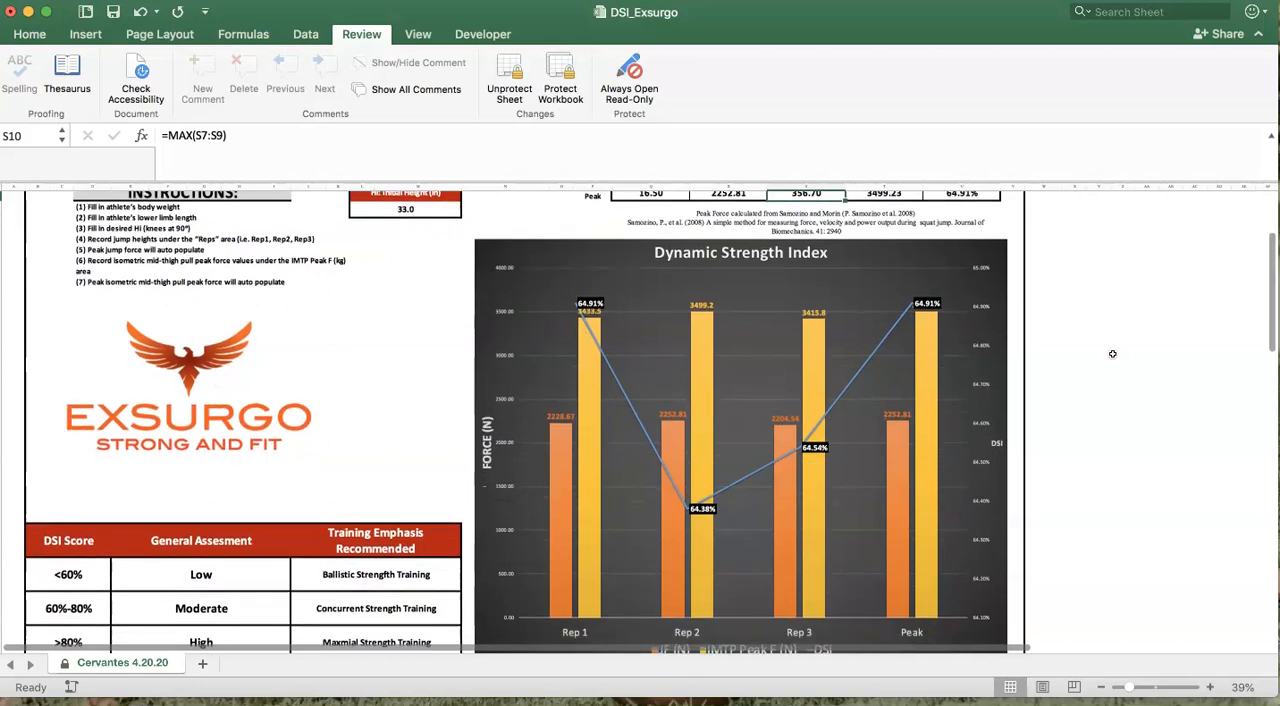
scroll(down, 3)
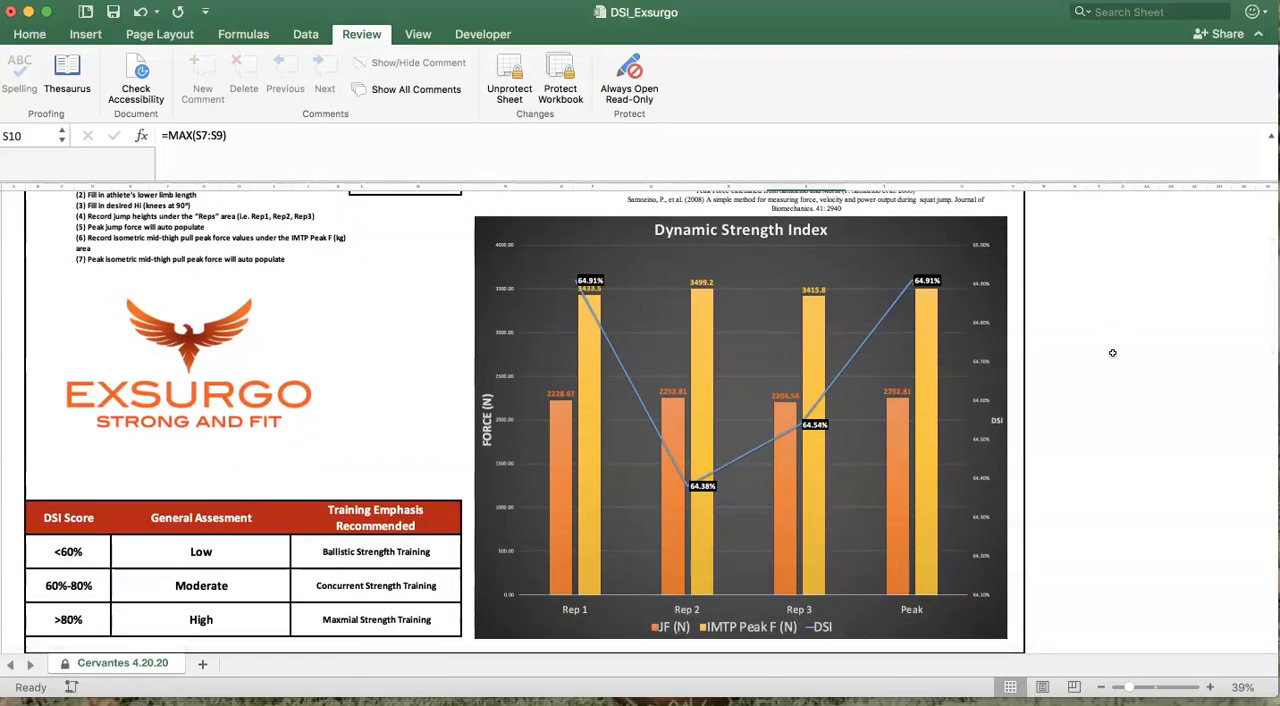
mouse_move(770, 385)
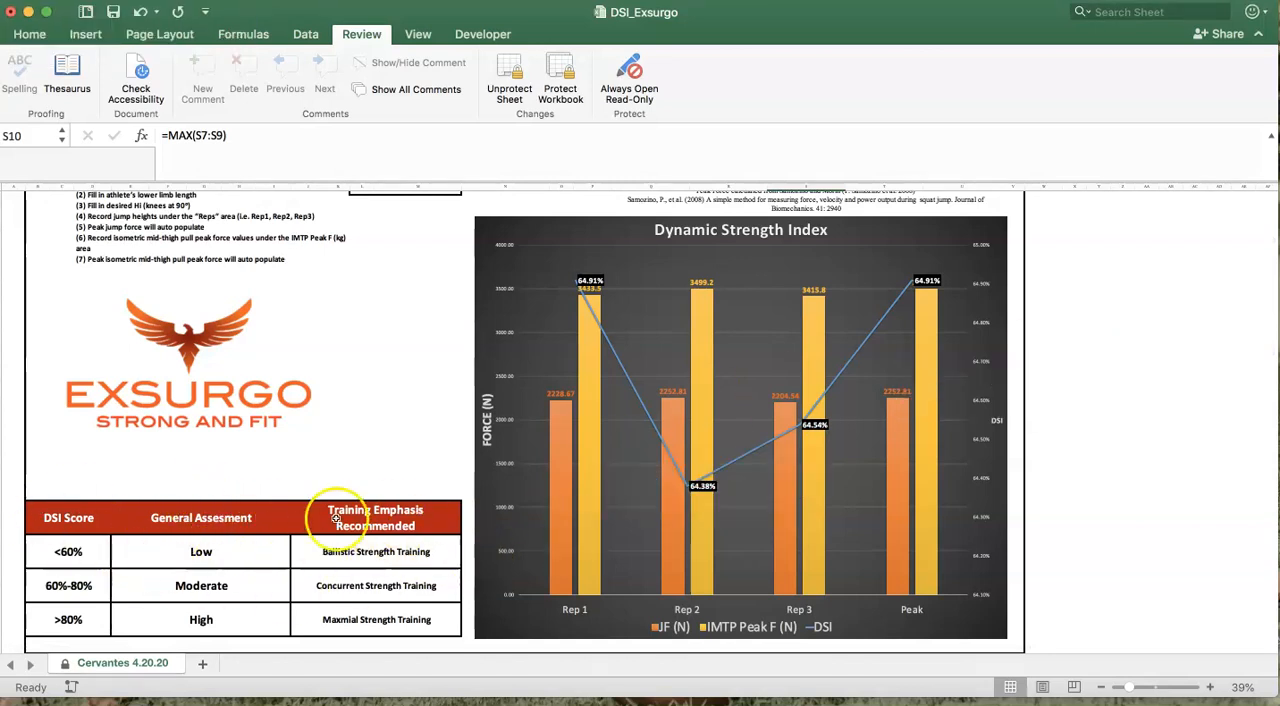
mouse_move(438, 416)
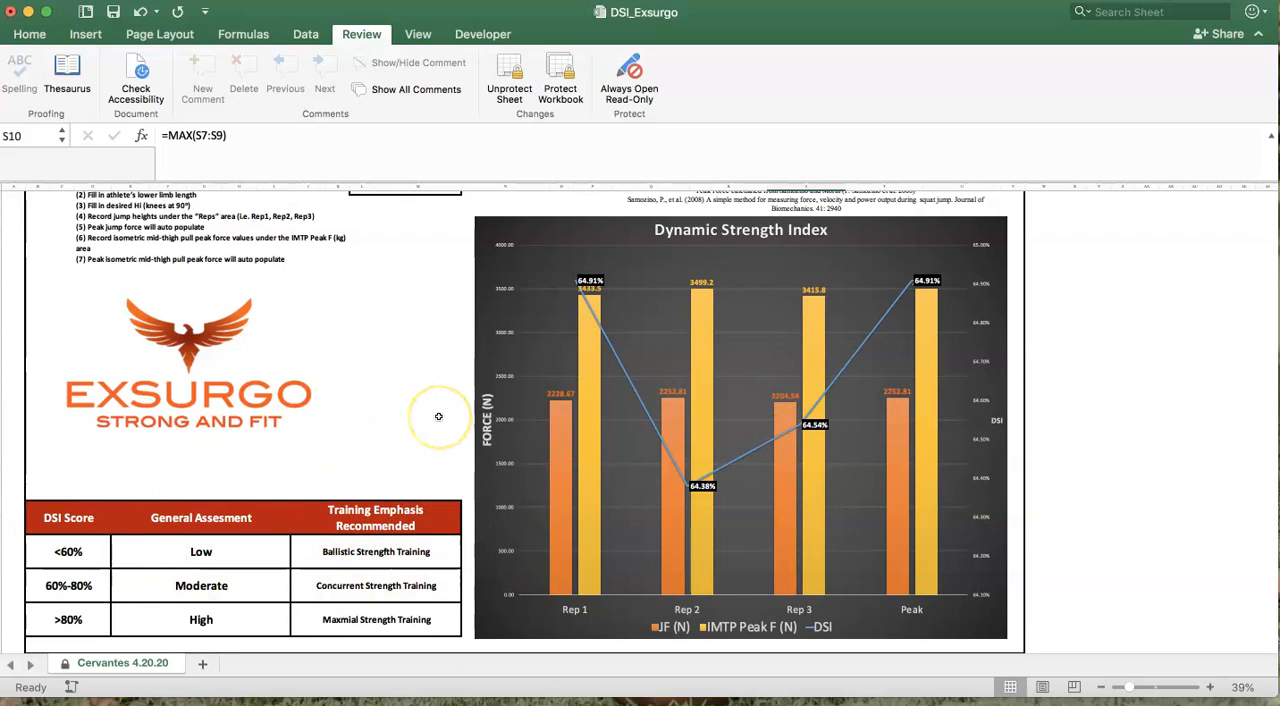
mouse_move(438, 416)
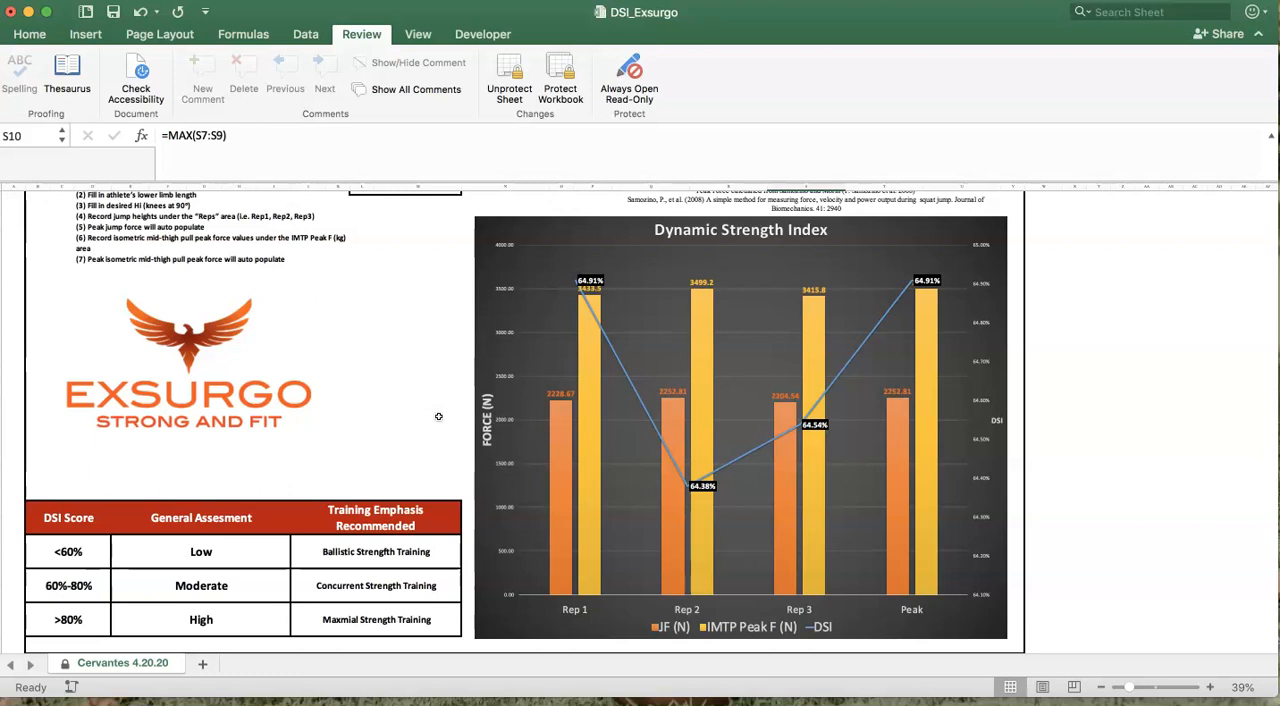
mouse_move(770, 192)
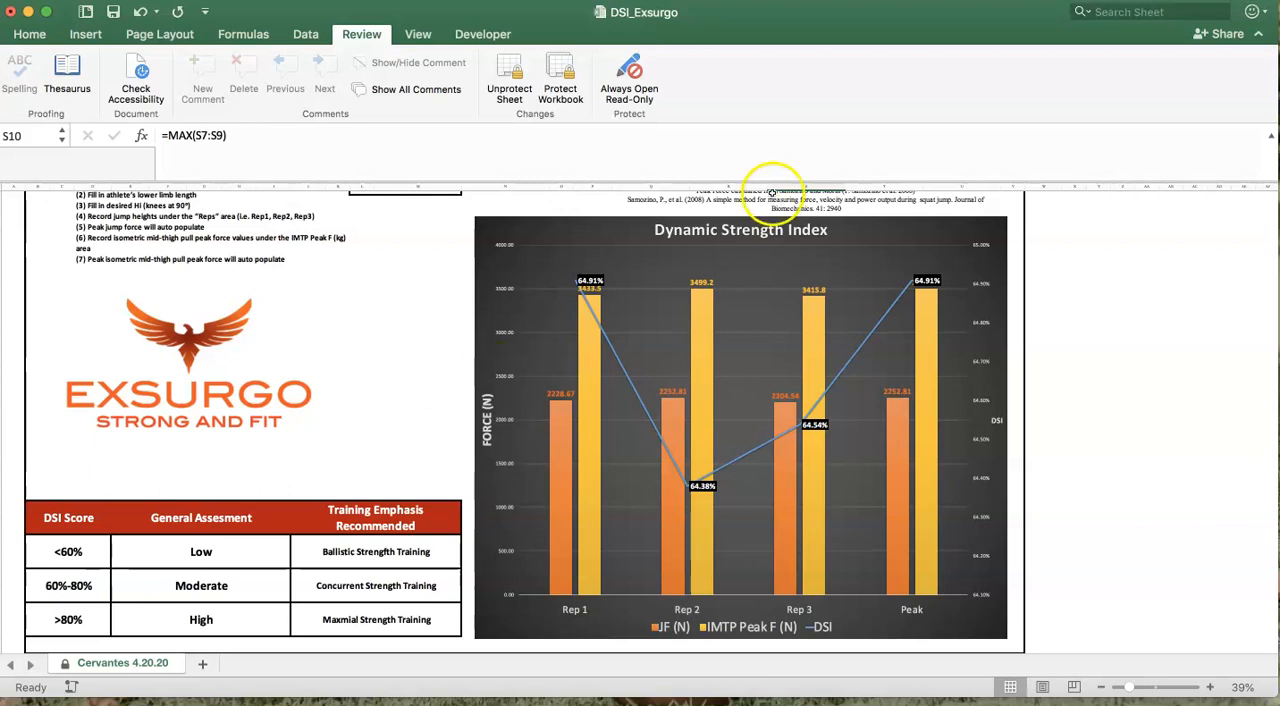
mouse_move(1109, 393)
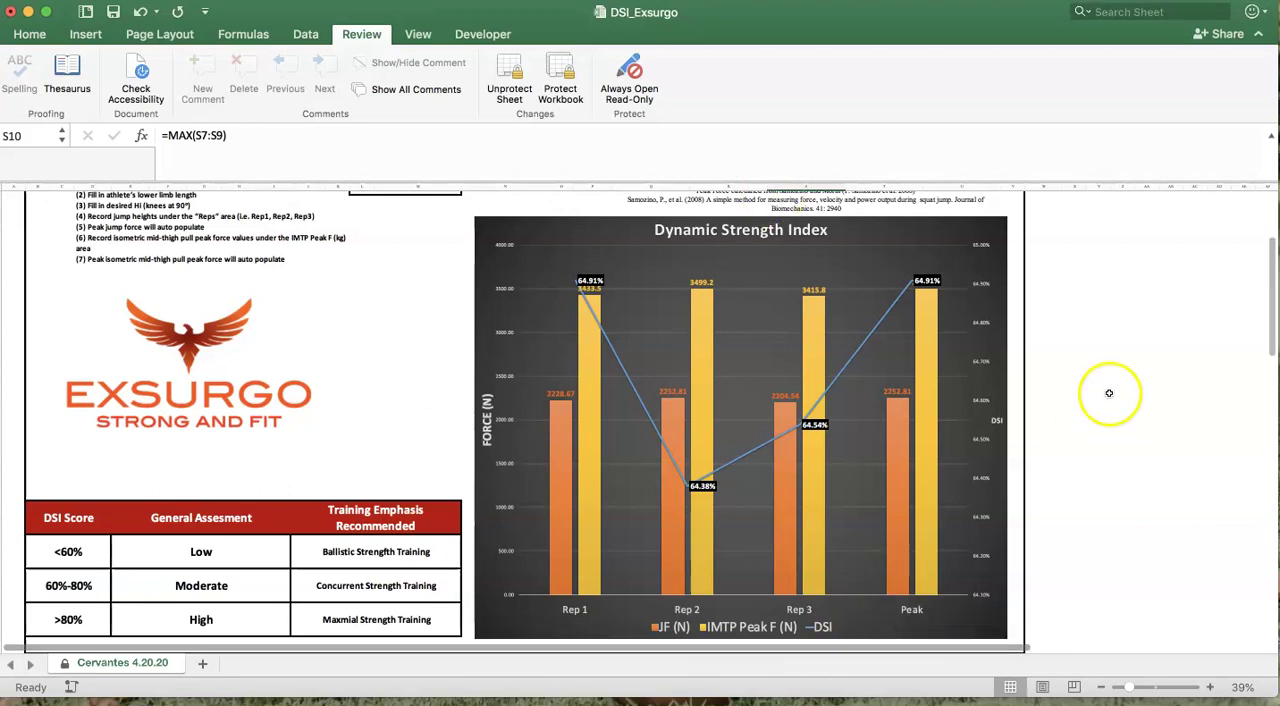
mouse_move(1108, 394)
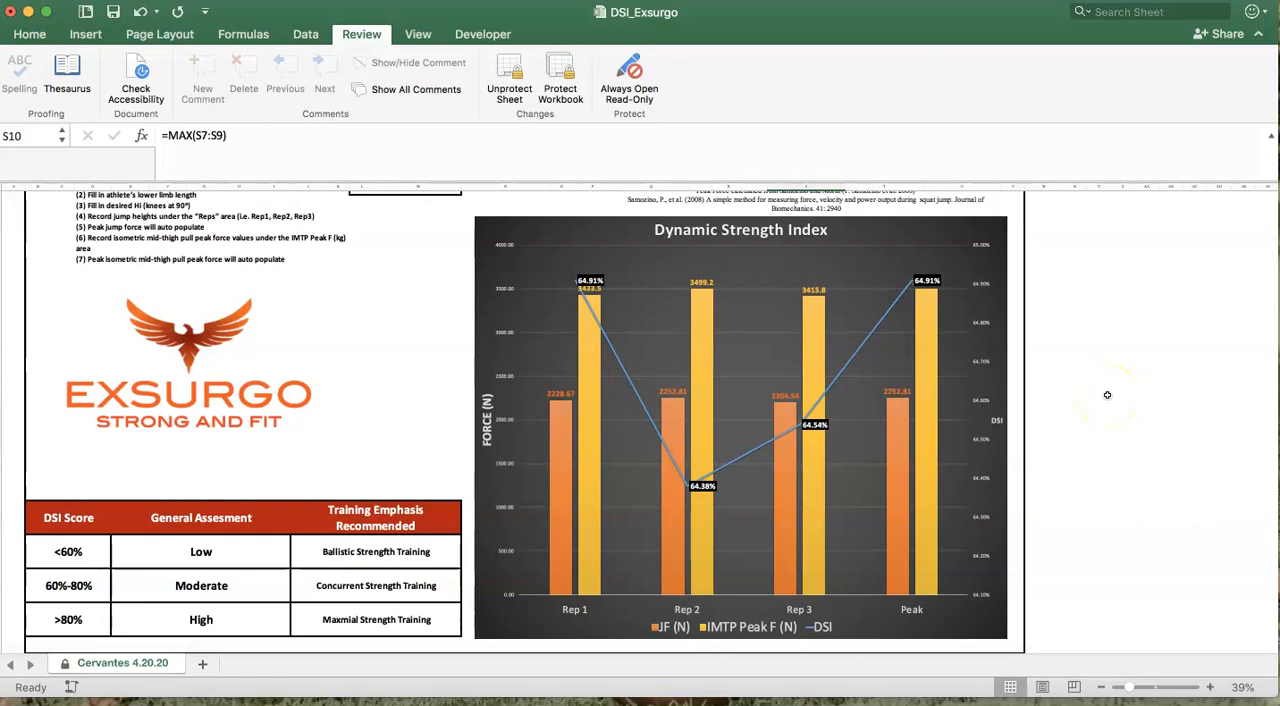